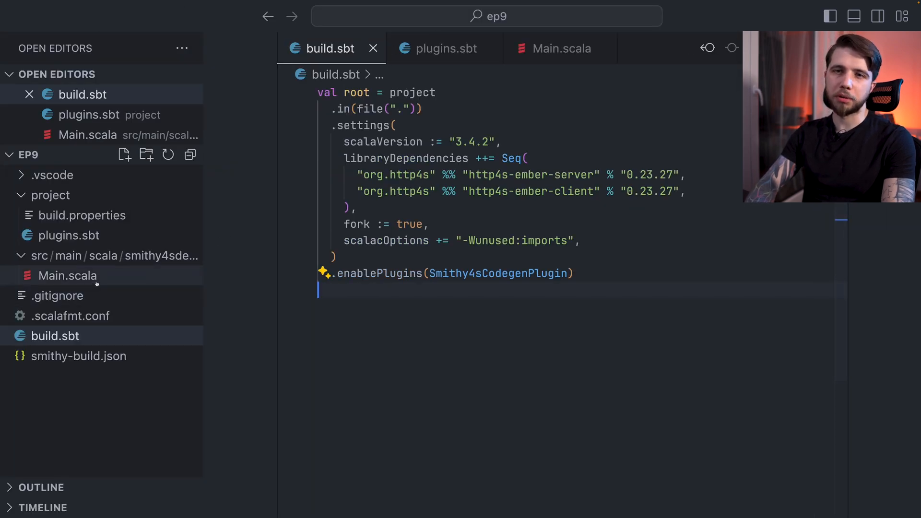
- Hide the sidebar, check the smithy4s codegen plugin in plugins.sbt, then return to build.sbt
left_click(829, 16)
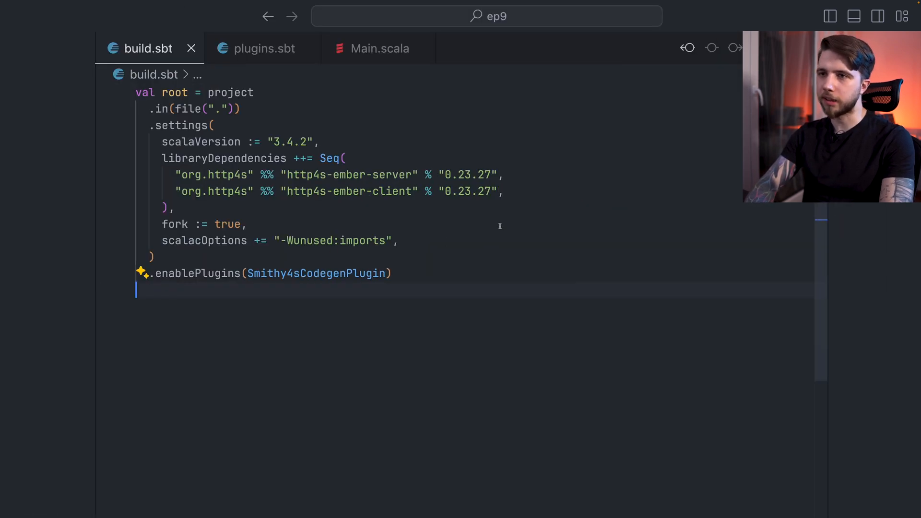
left_click(263, 48)
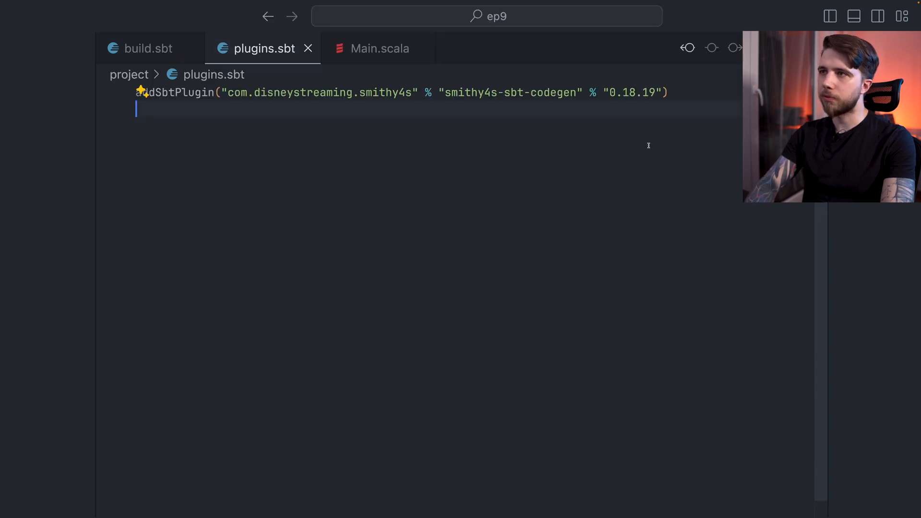
left_click(147, 48)
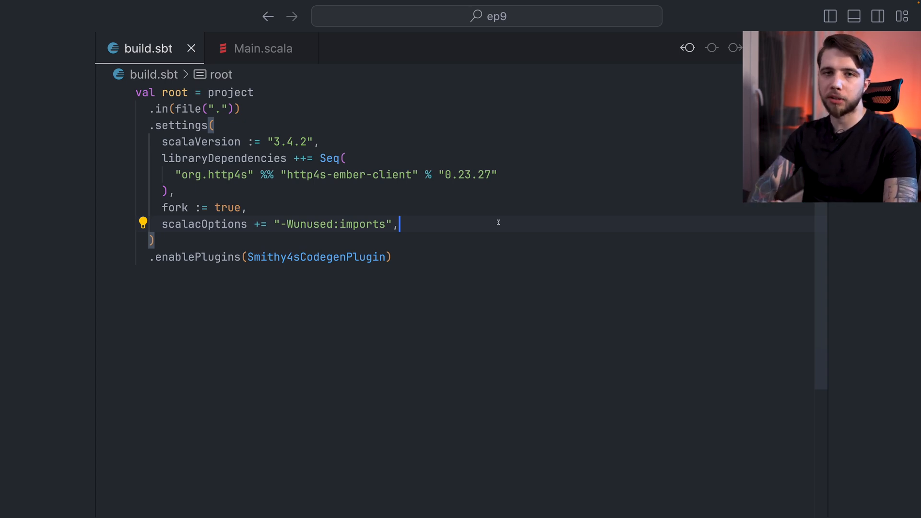
- Add smithy4sAwsSpecs += AWS.translate and the smithy4s-aws-http4s dependency to build.sbt settings
type("smithy4sCodegenService := \"smithy4sdemo\",")
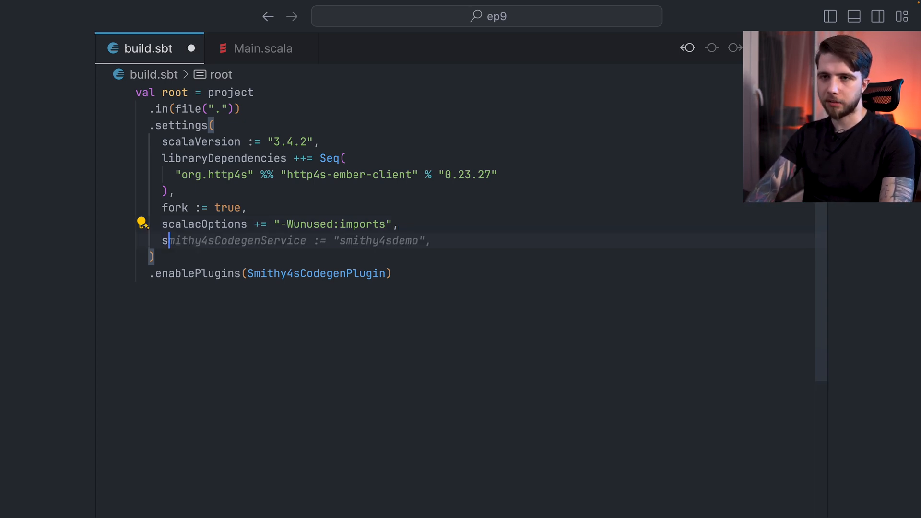
type("smithy4sAwsSpecs +=")
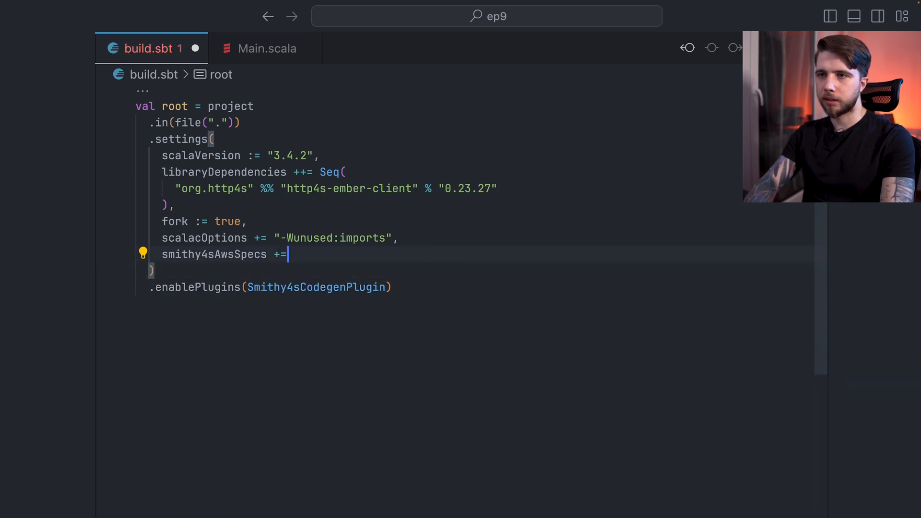
type("AWS.")
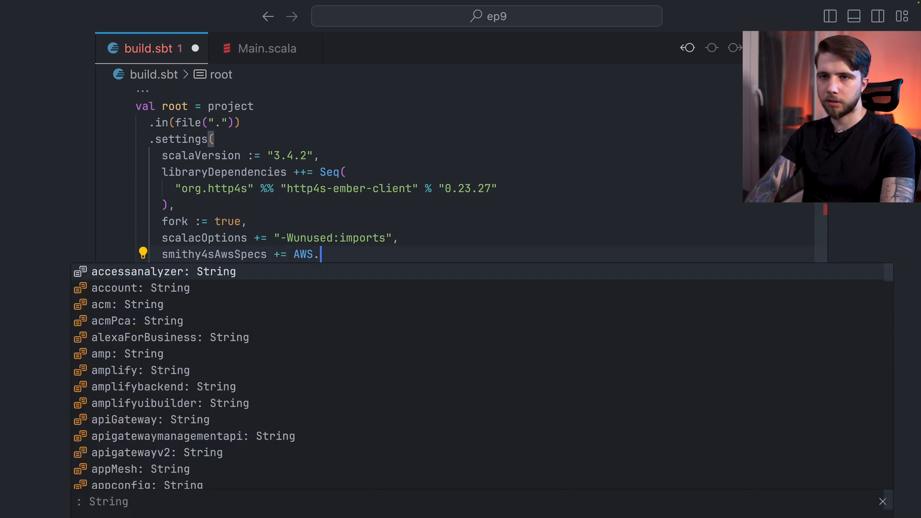
type("translate,")
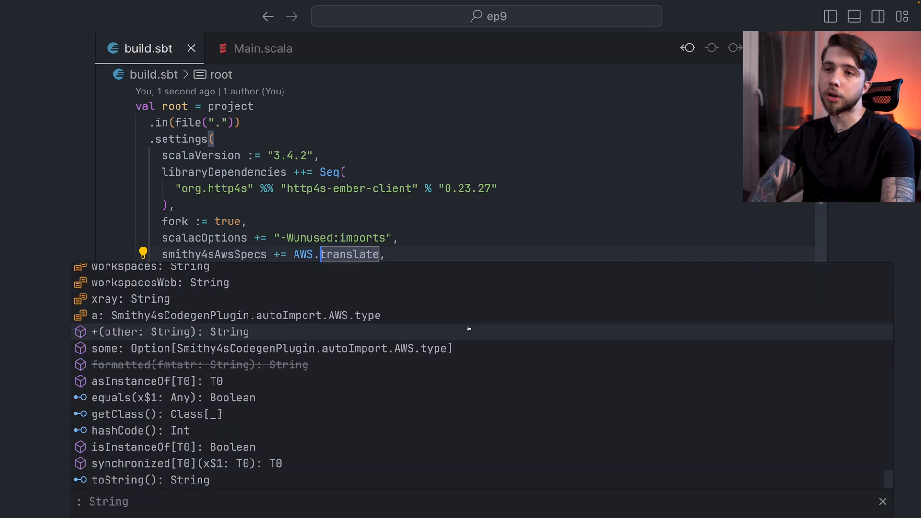
key("Escape")
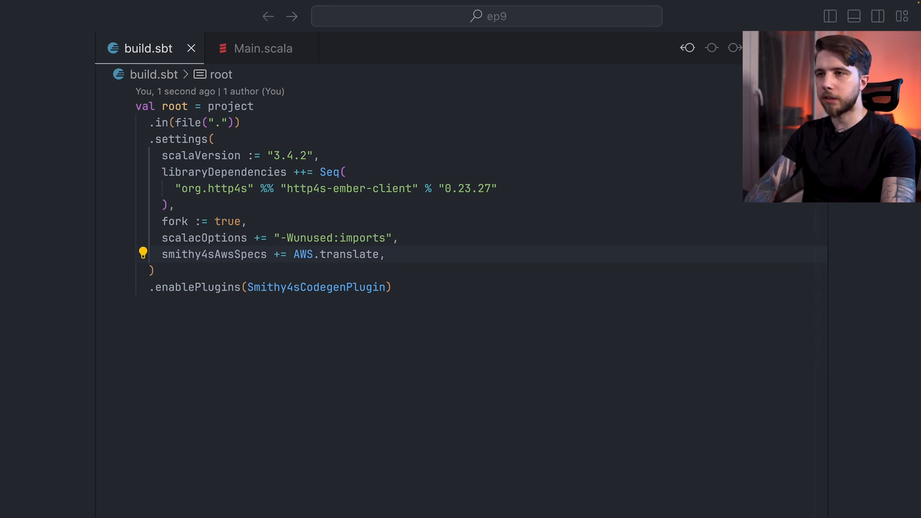
type("\"com.disneystreaming.smithy4s\" %% \"smithy4s-aws-http4s\" % smithy4sVersion.value,")
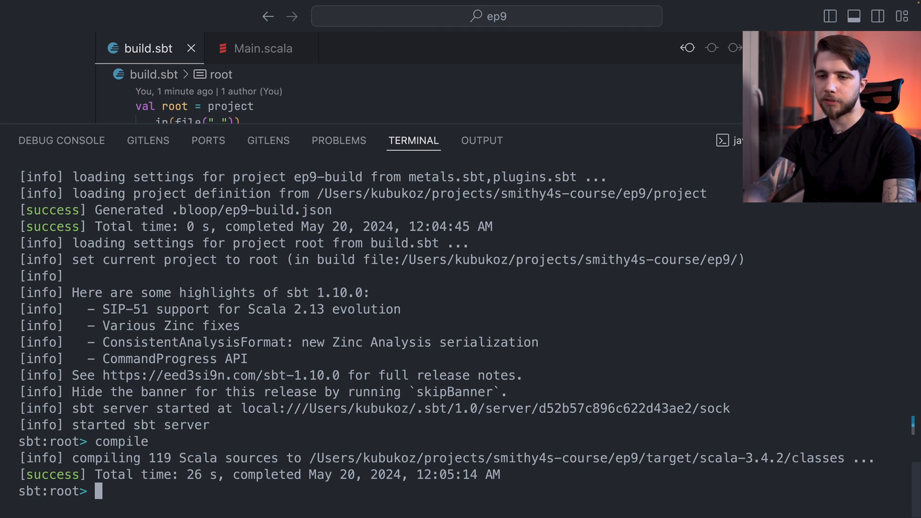
mouse_move(371, 436)
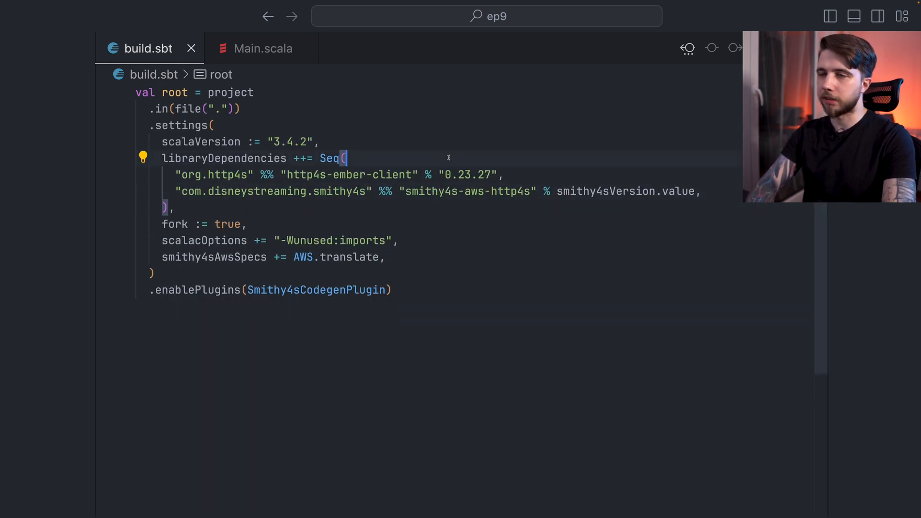
- Bring up Main.scala and look through the target build output and generated sources folders
left_click(263, 48)
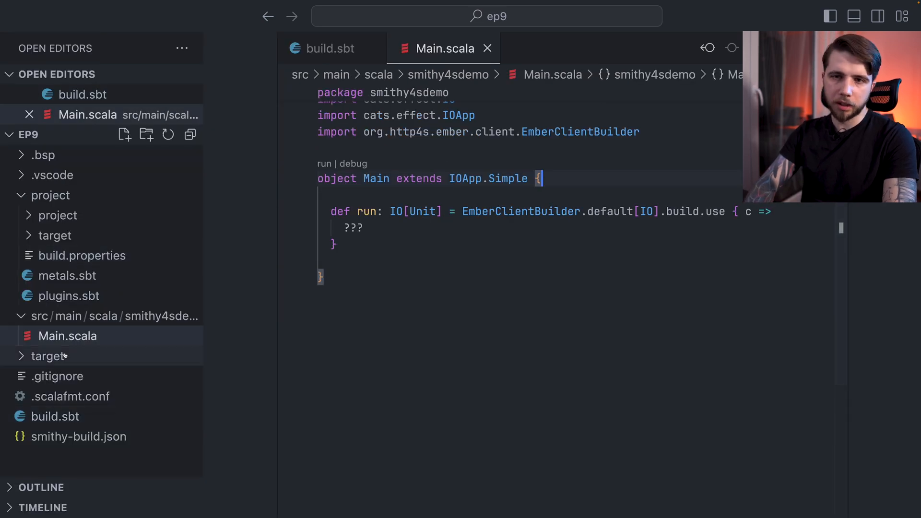
left_click(51, 356)
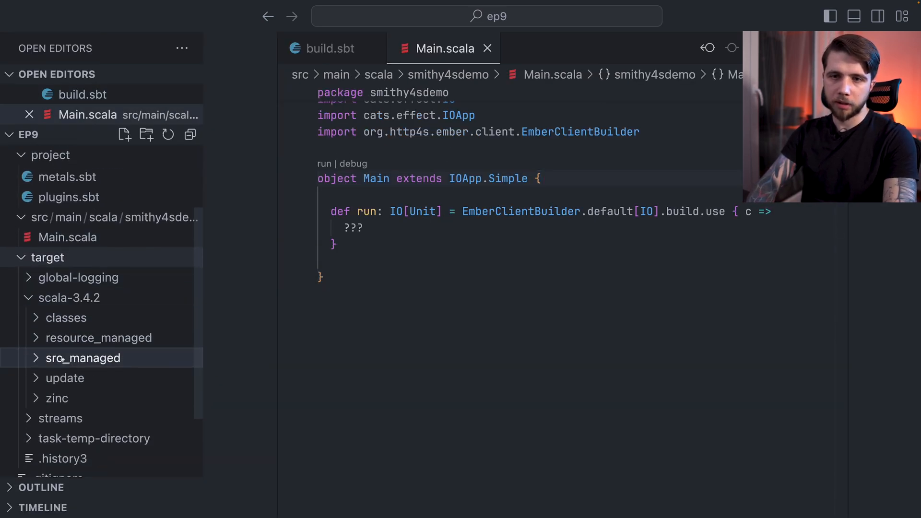
left_click(83, 358)
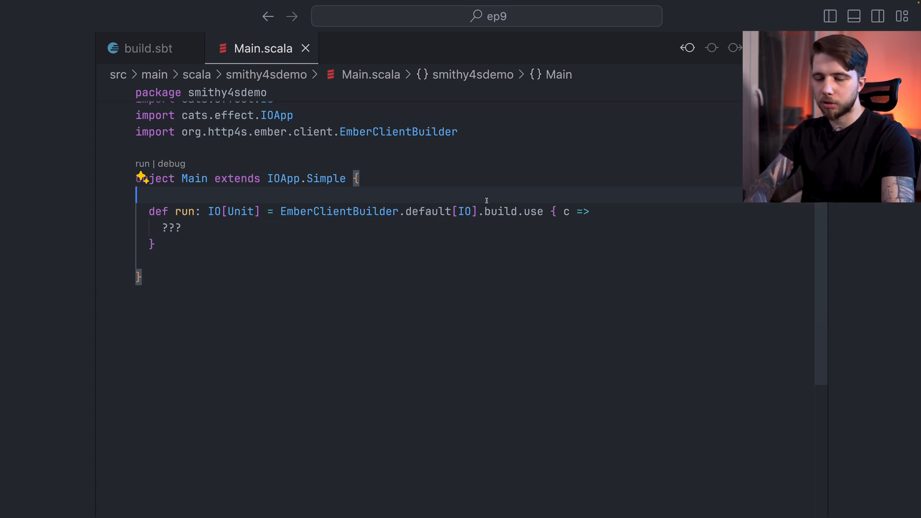
left_click(414, 140)
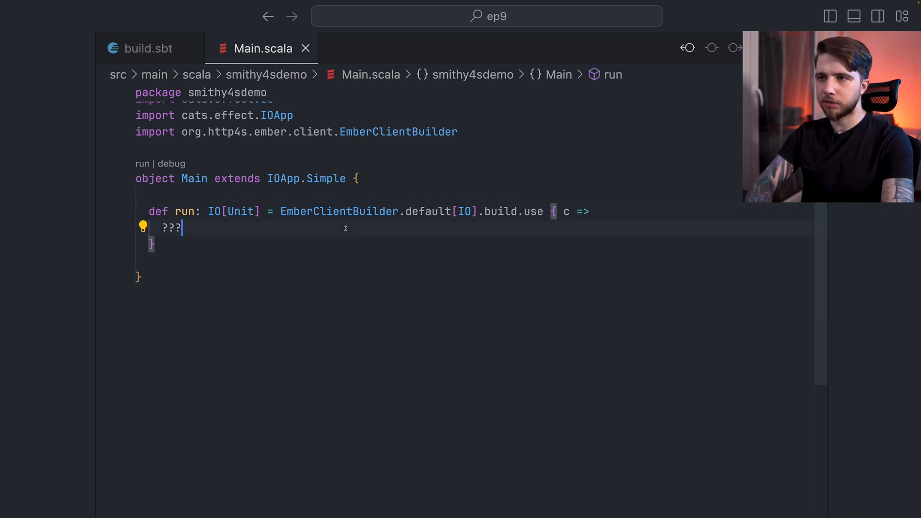
left_click(140, 48)
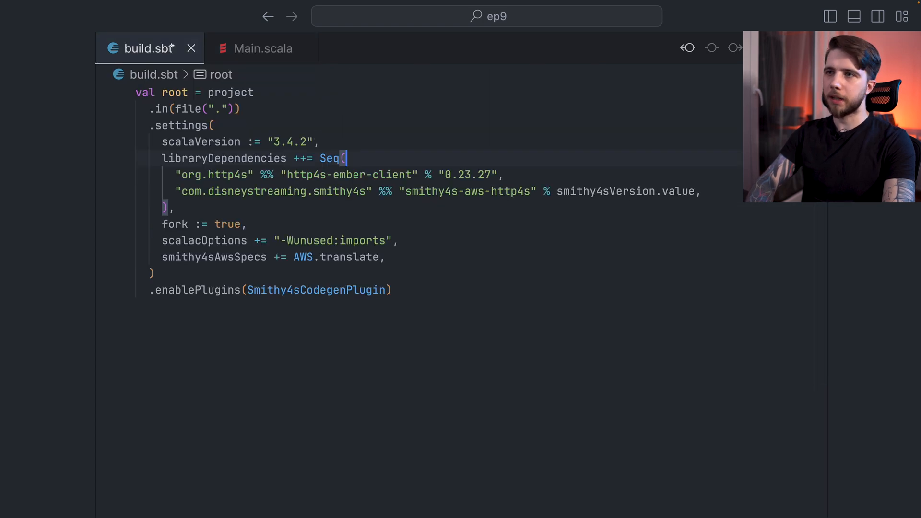
double_click(510, 191)
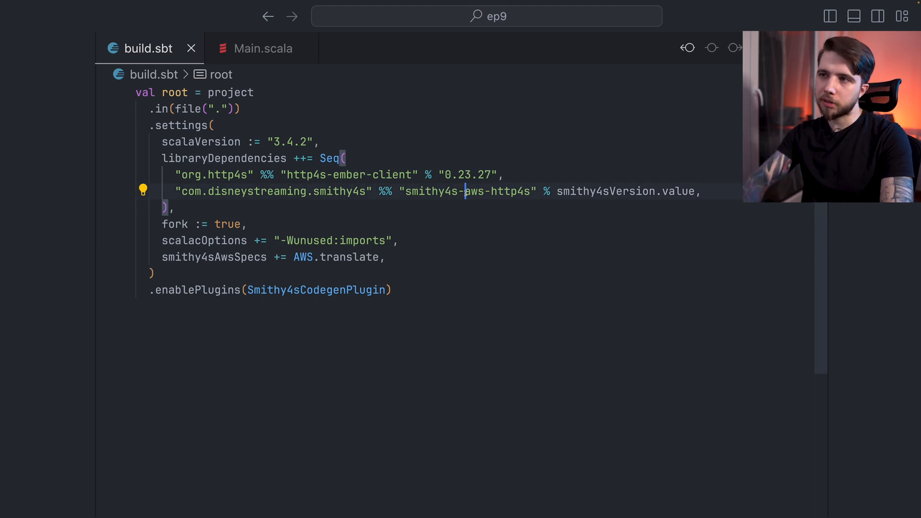
left_click(262, 48)
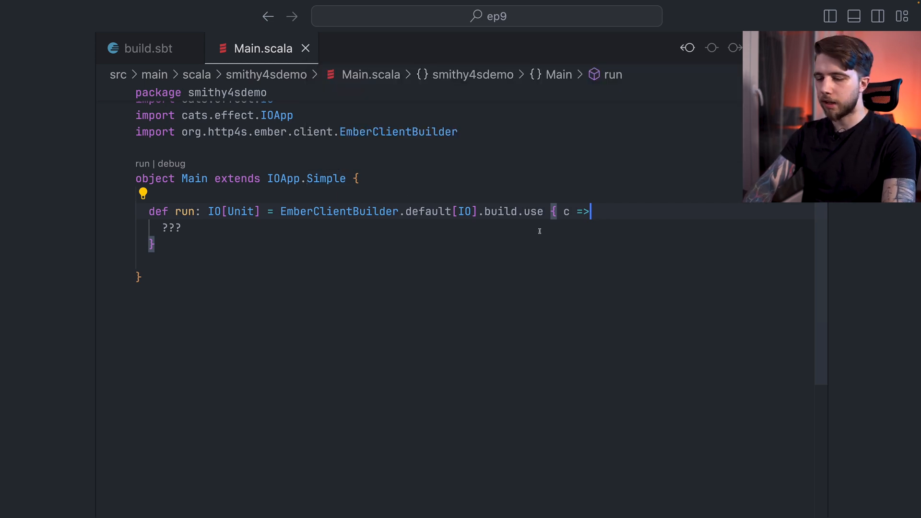
- Sketch AwsClient(Translate, ???, c) and AwsEnvironment.default() in Main.scala, reaching the AwsEnvironment source
type("AwsClient(c")
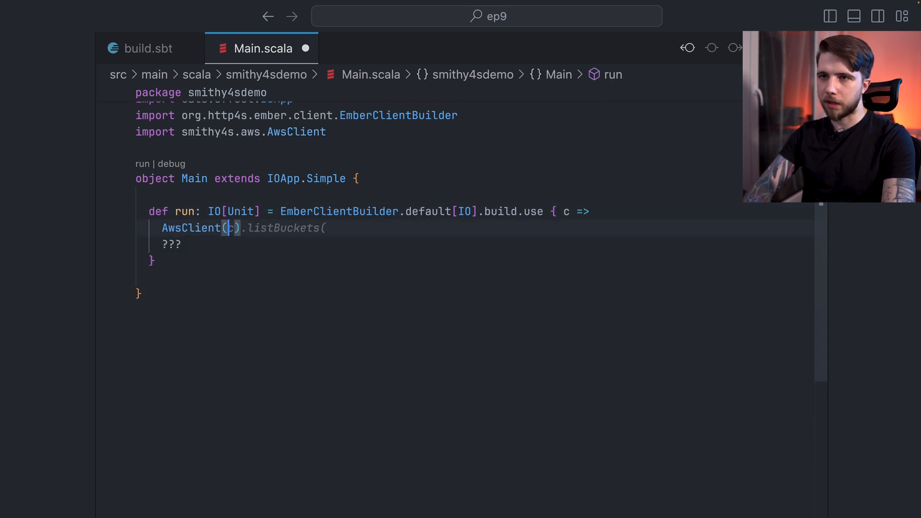
type("Translate")
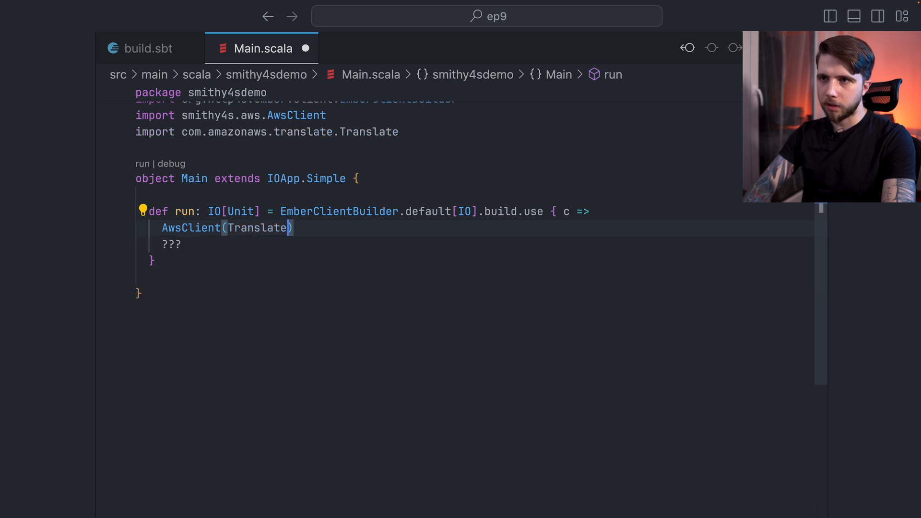
type(", ???, c")
type("A")
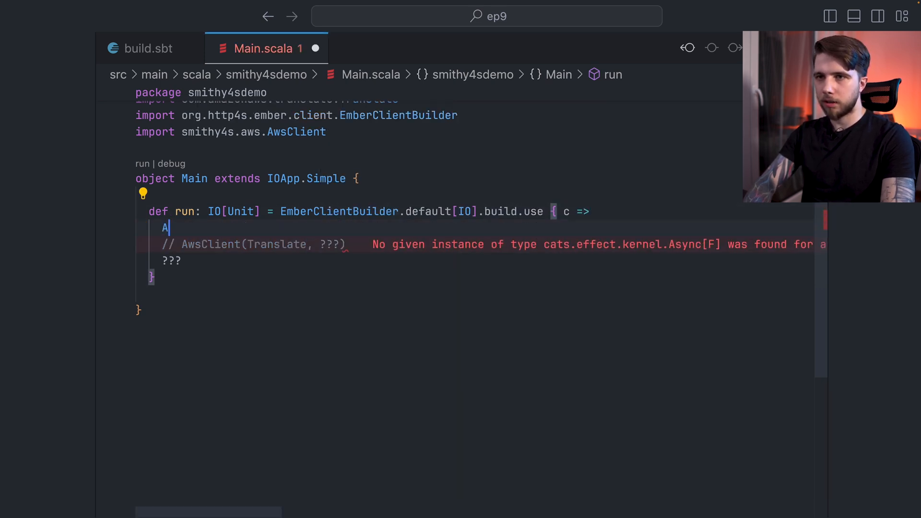
type("wsClient(Translate, c)")
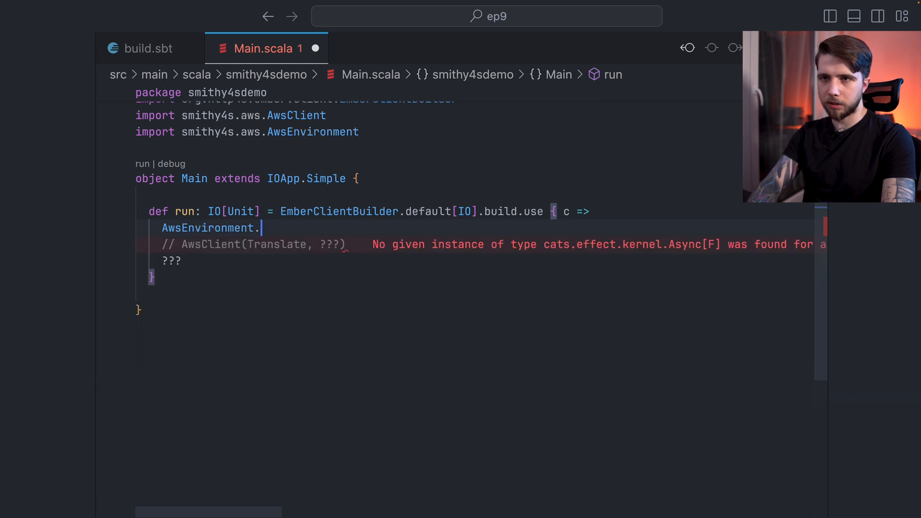
type("default()")
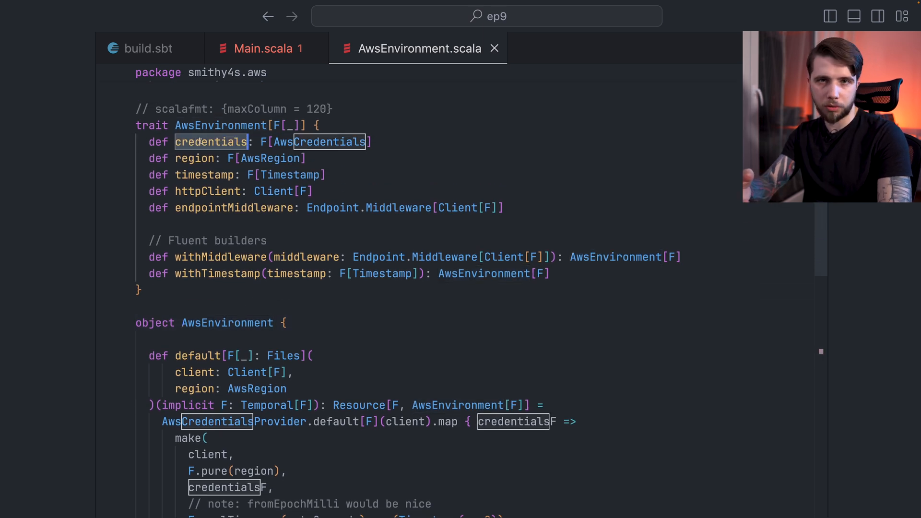
- In Main.scala build AwsEnvironment.default(c, AwsRegion.US_EAST_1).use around the client
left_click(260, 48)
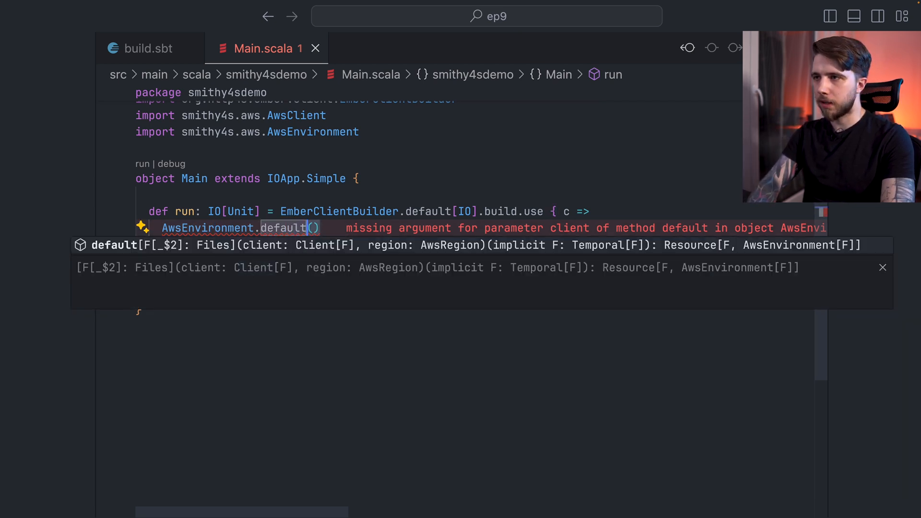
type("c,")
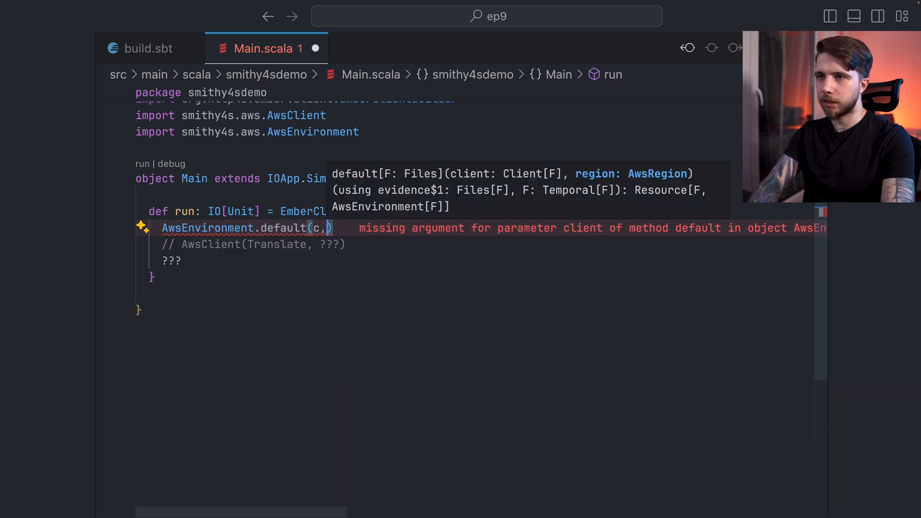
type("AW")
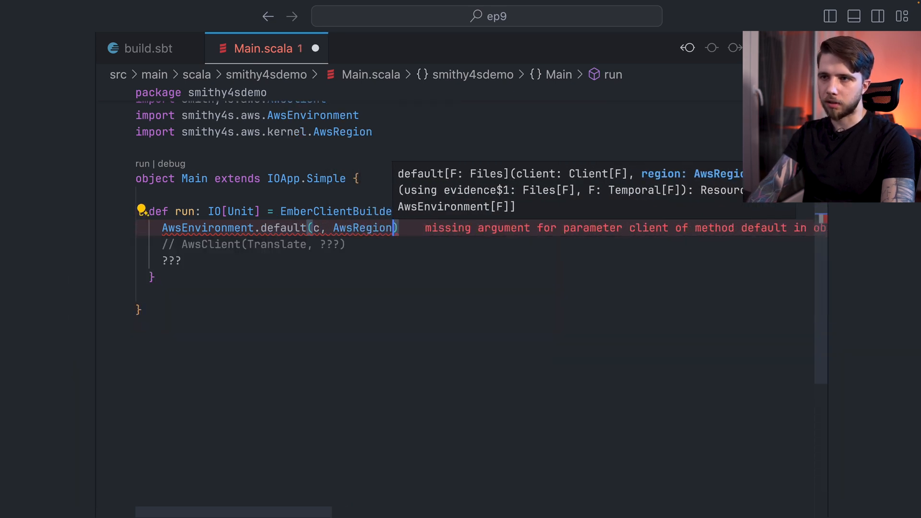
type(".US_EAST_1")
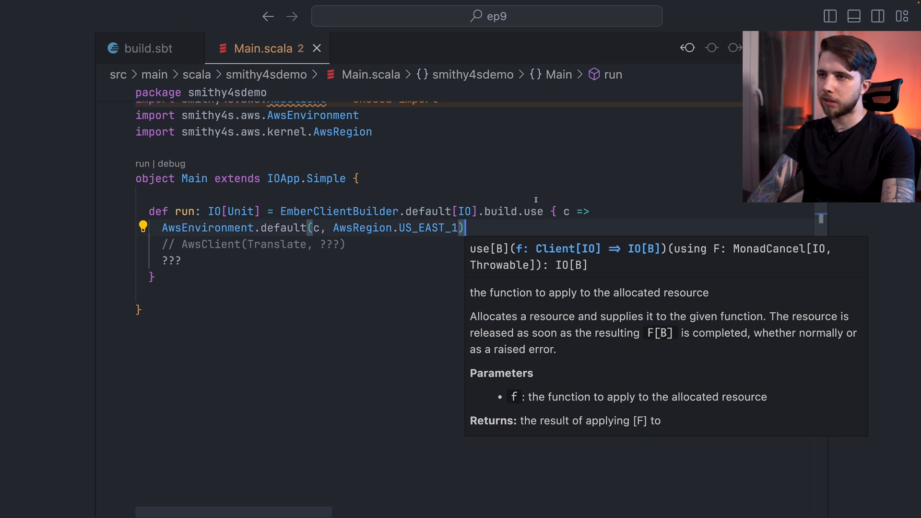
type(".use {")
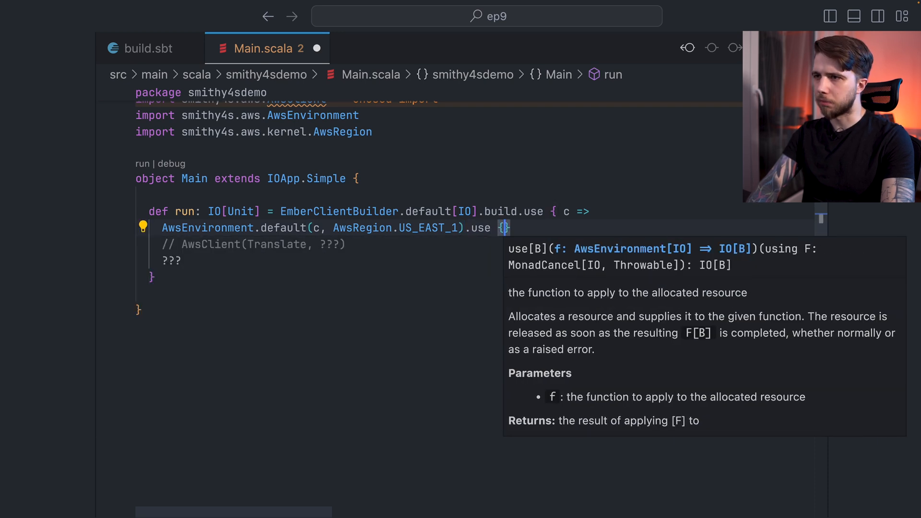
- Nest AwsClient(Translate, env).use { translate => ??? } inside the environment block
type("env =>")
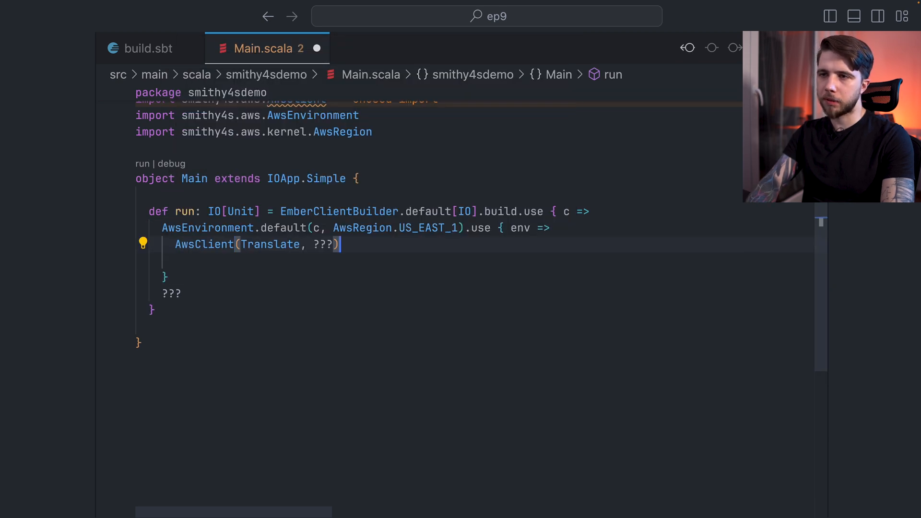
type("env")
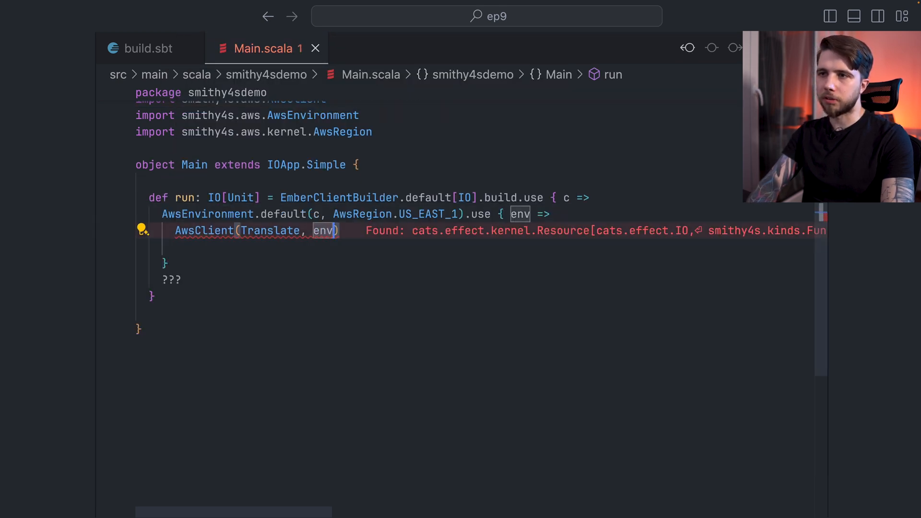
type(".use {")
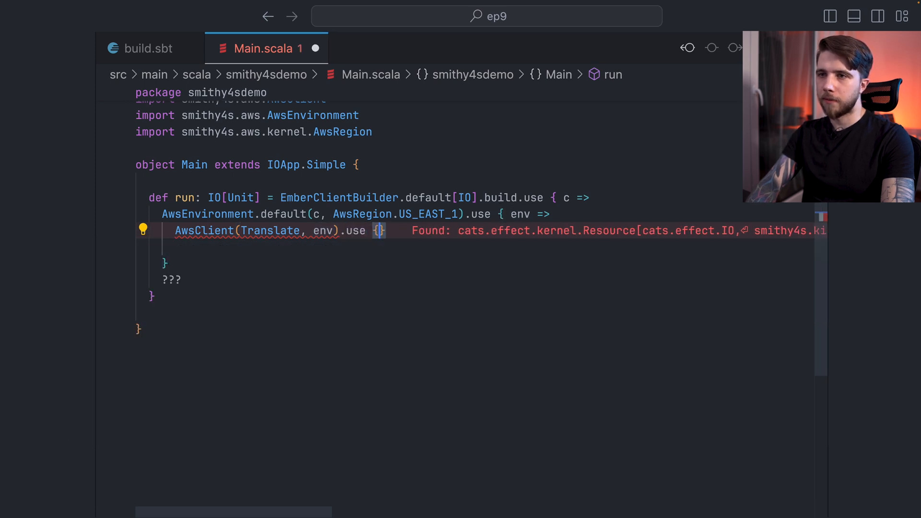
type("trna")
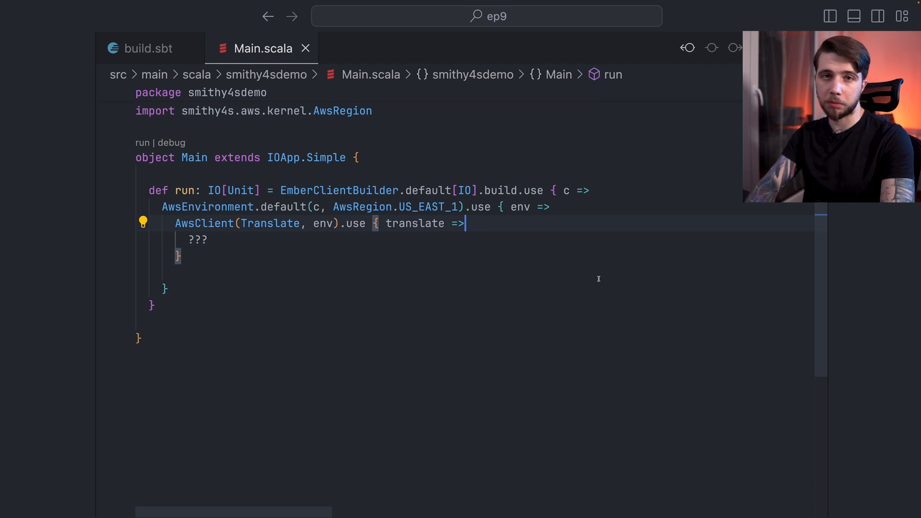
- Call translate.translateText with text BoundedLengthString("I love my subscribers!")
type("translate.")
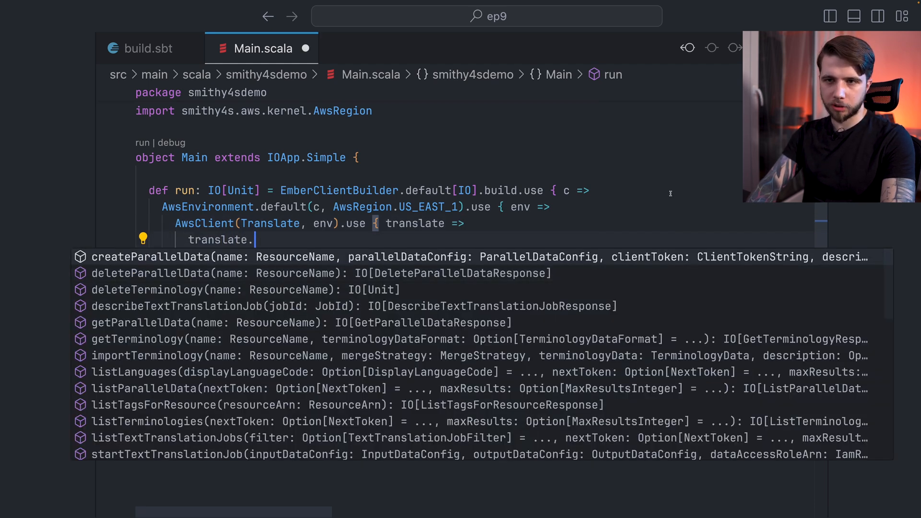
type("translatetex")
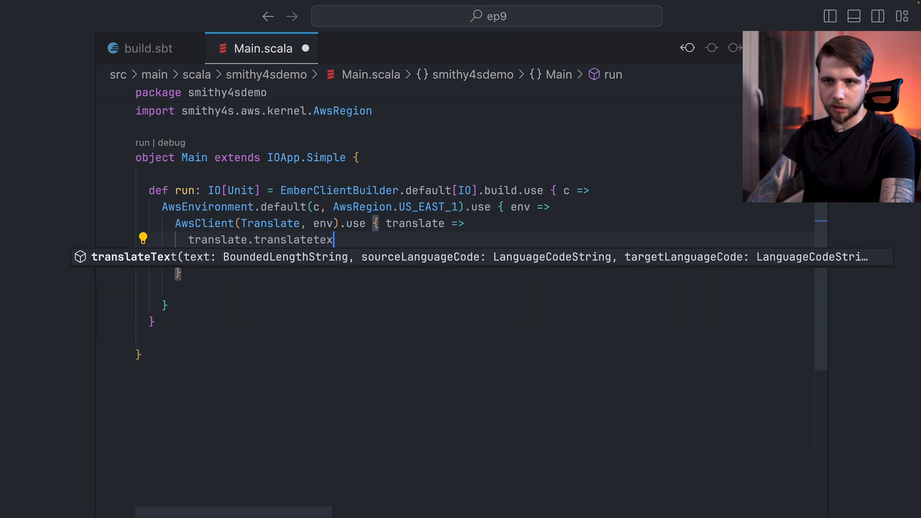
key("Backspace")
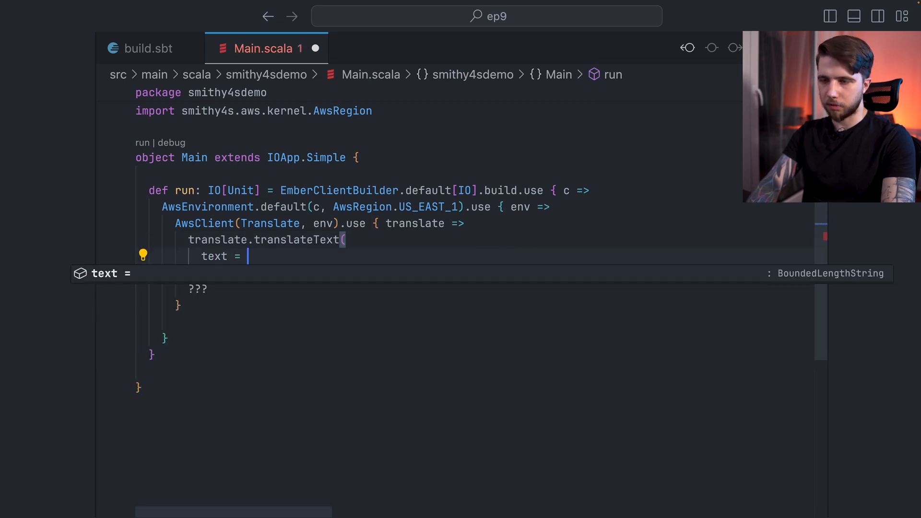
type("BoundedLengthString(\"")
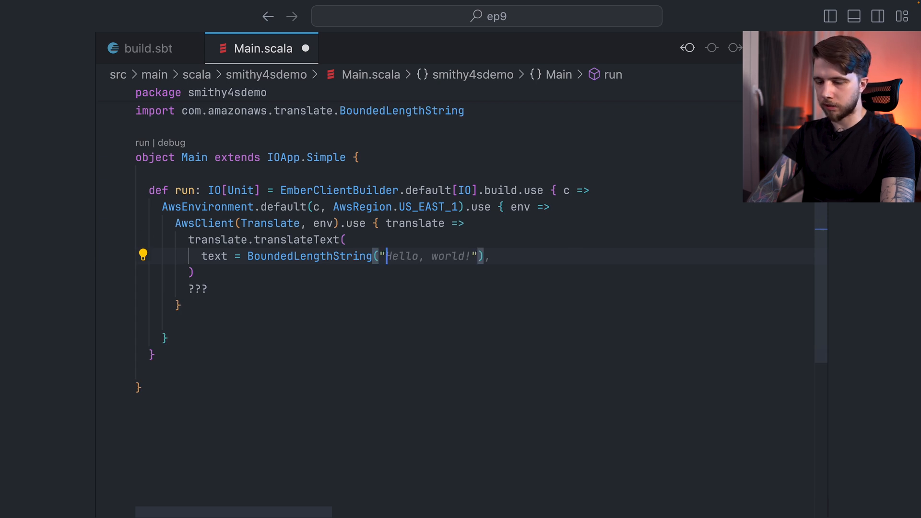
type("I love my subscribers!")
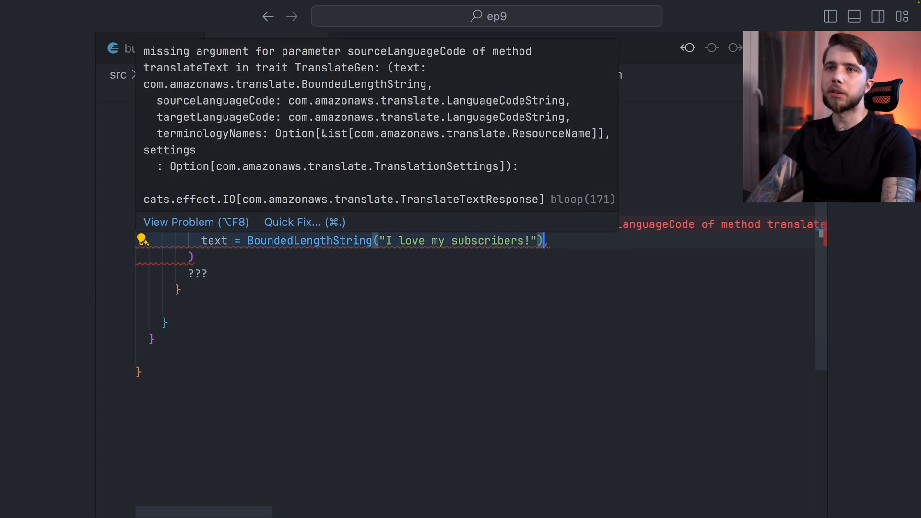
- Add sourceLanguageCode LanguageCodeString("en") and targetLanguageCode LanguageCodeString("es") arguments
double_click(215, 100)
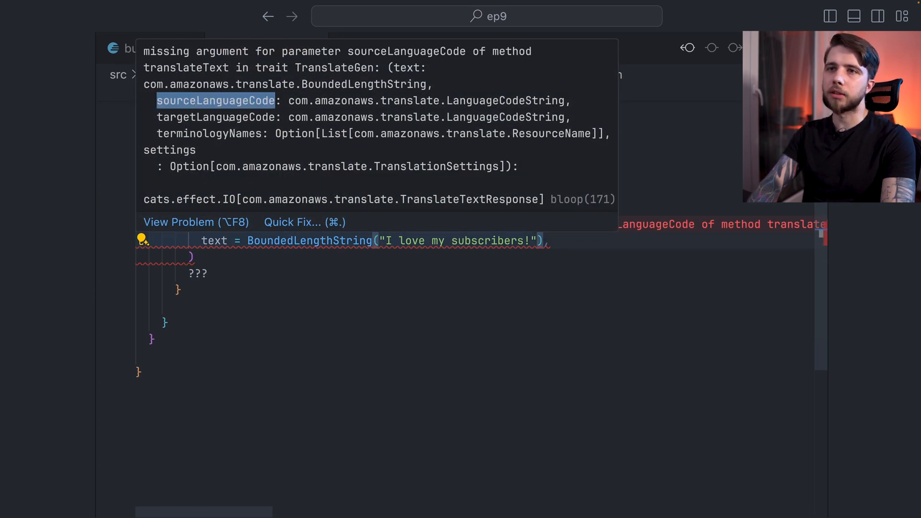
type("sourceLanguageCode =")
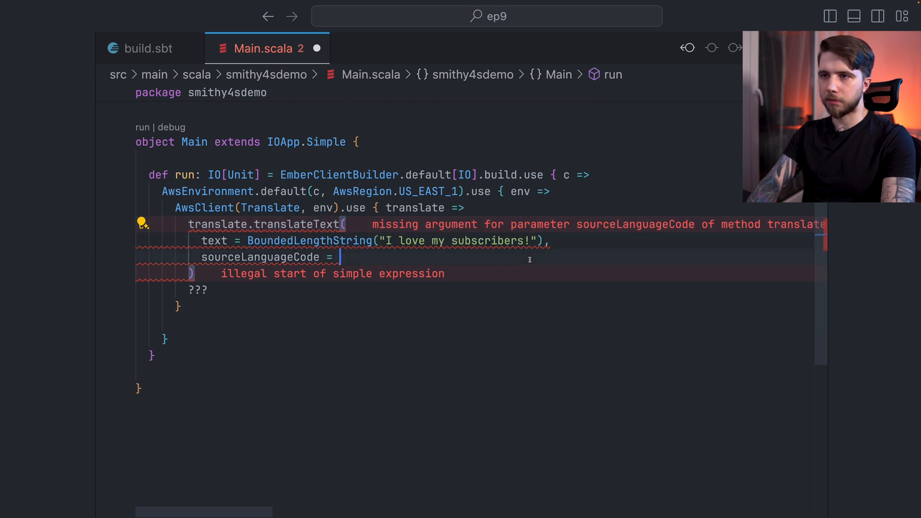
type("LCString")
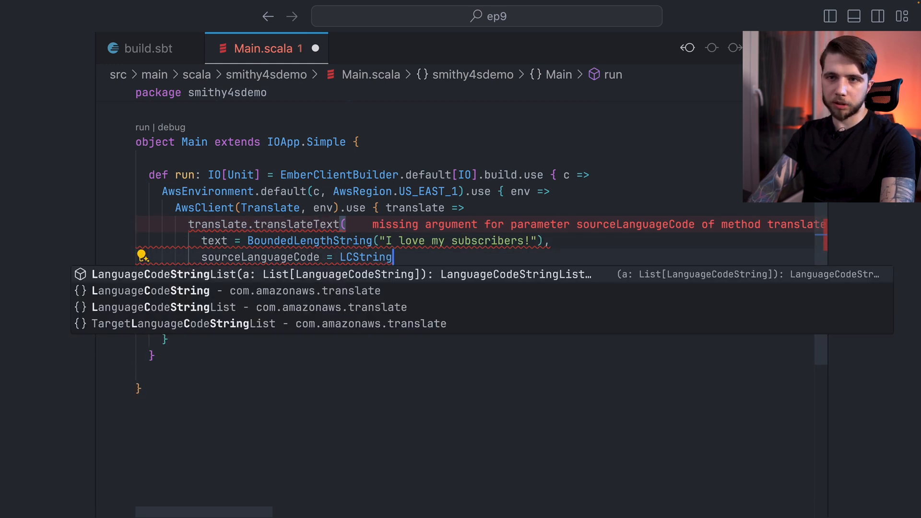
type("LanguageCodeString.")
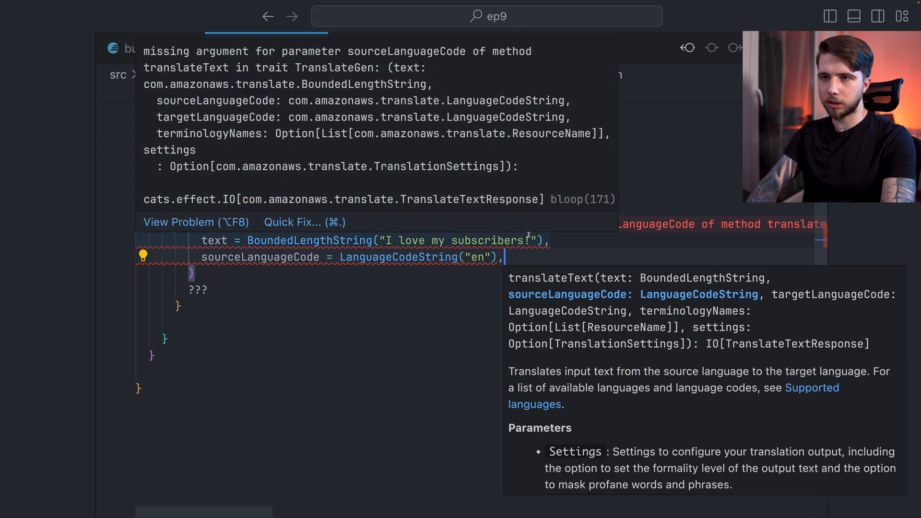
type("targetLanguageCode = LanguageCodeString(\"es\"),")
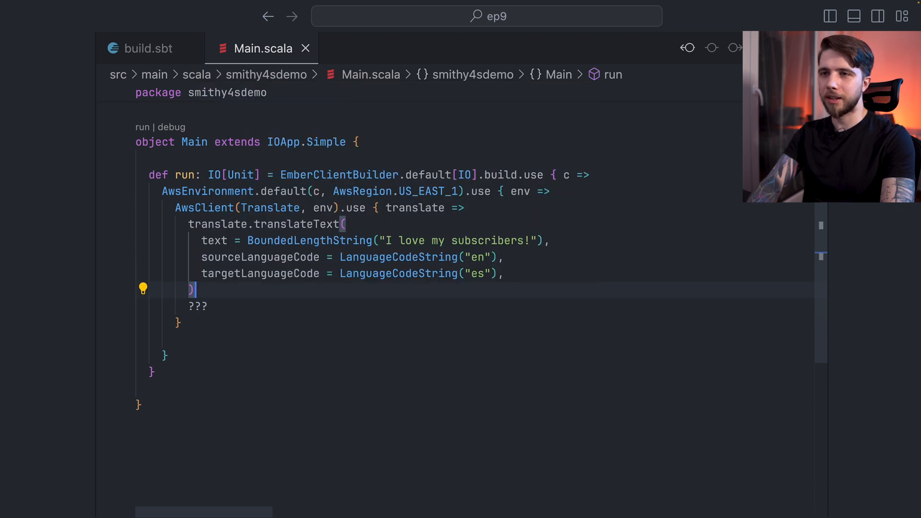
- Append .flatMap { response => IO.println(response.translatedText.value) } to the translateText call
type(".flatMa")
type("IO.r")
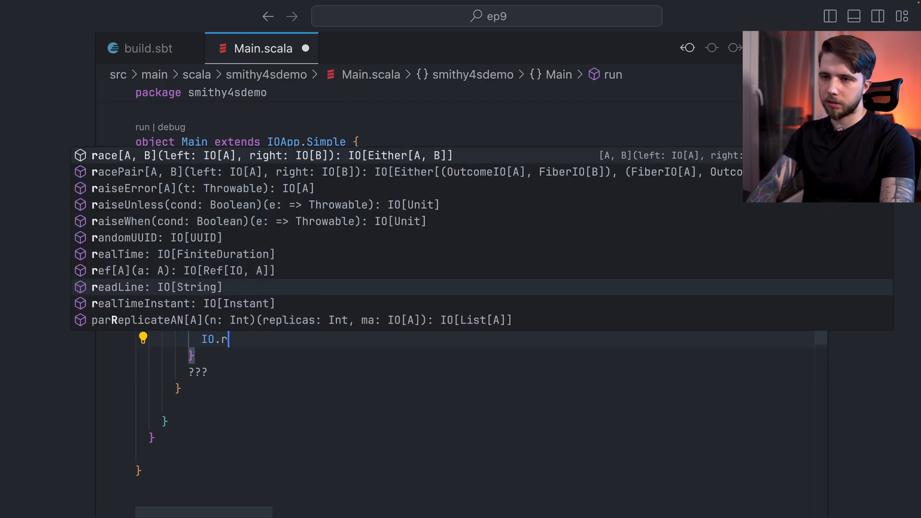
type("println(response.translatedText.value")
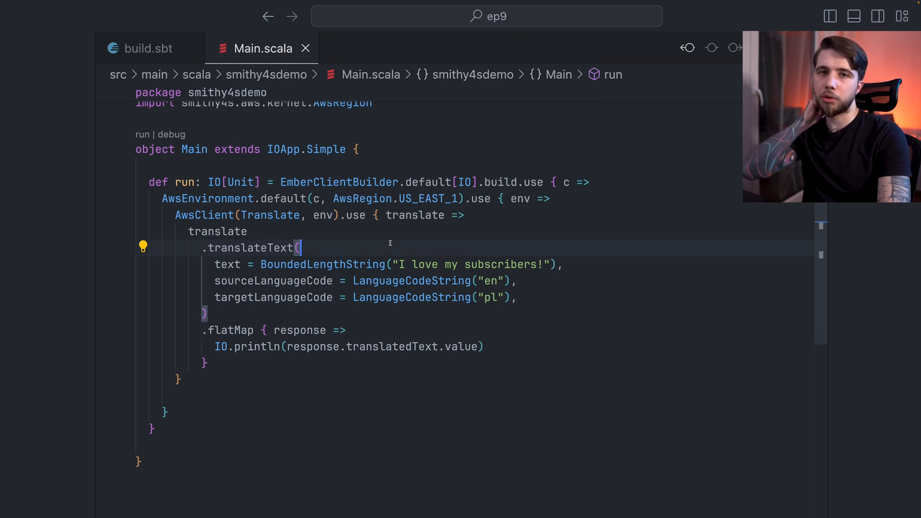
mouse_move(269, 215)
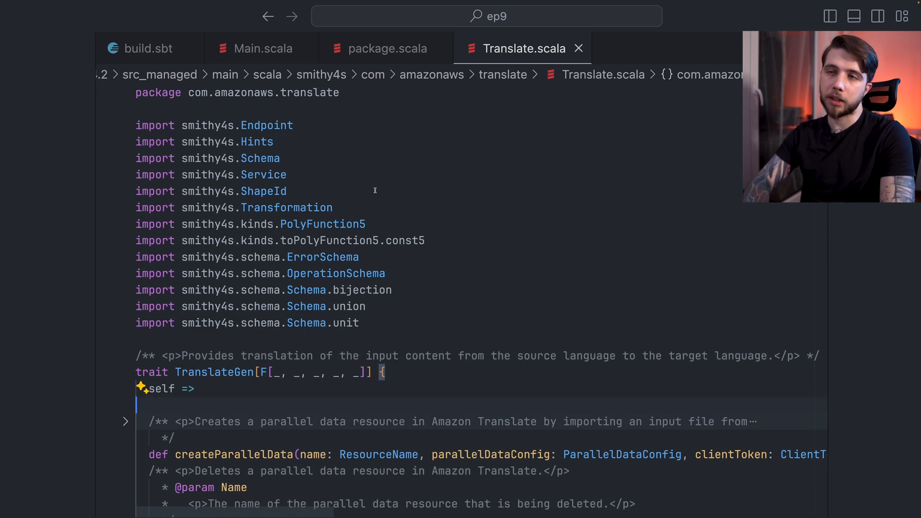
- Close the generated Translate.scala tab, returning to build.sbt
left_click(140, 48)
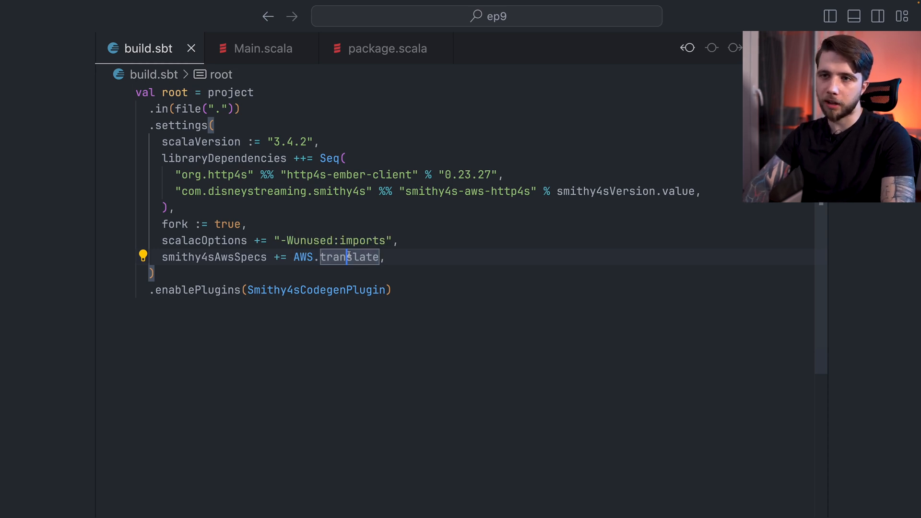
- Define val smithyModels = project.settings(...) holding the AWS.translate codegen, with root depending on it
left_click(247, 224)
type("val smit")
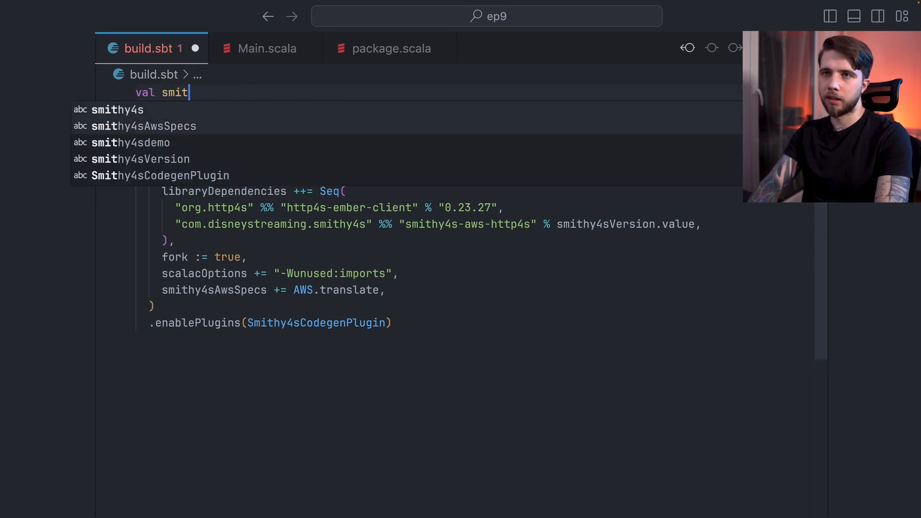
type("hyModels = project")
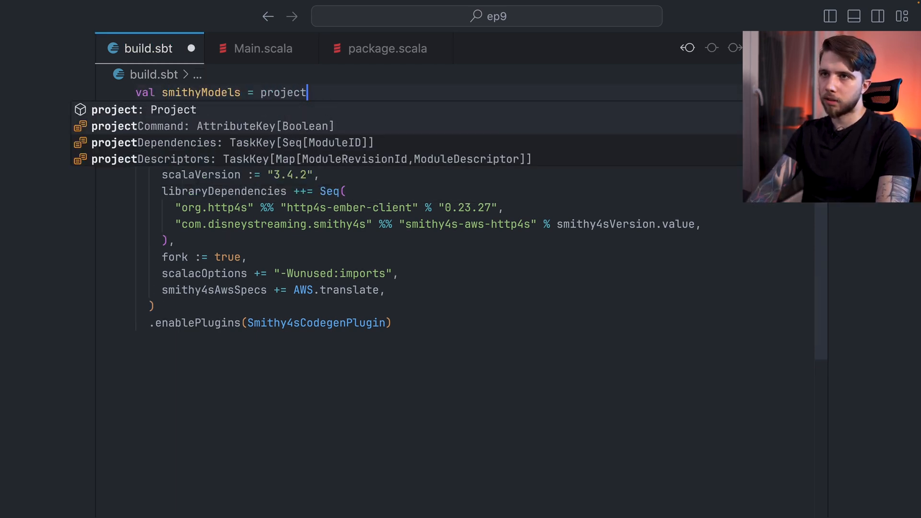
type(".settings(")
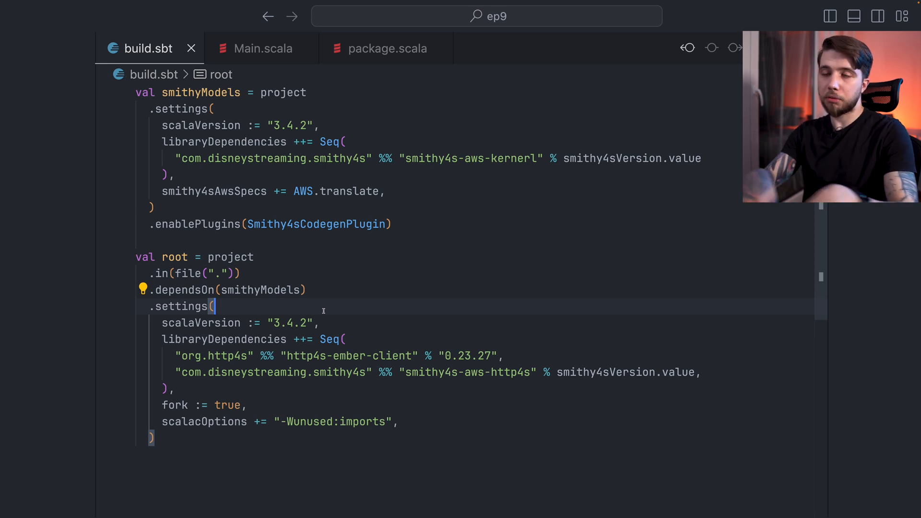
left_click(263, 48)
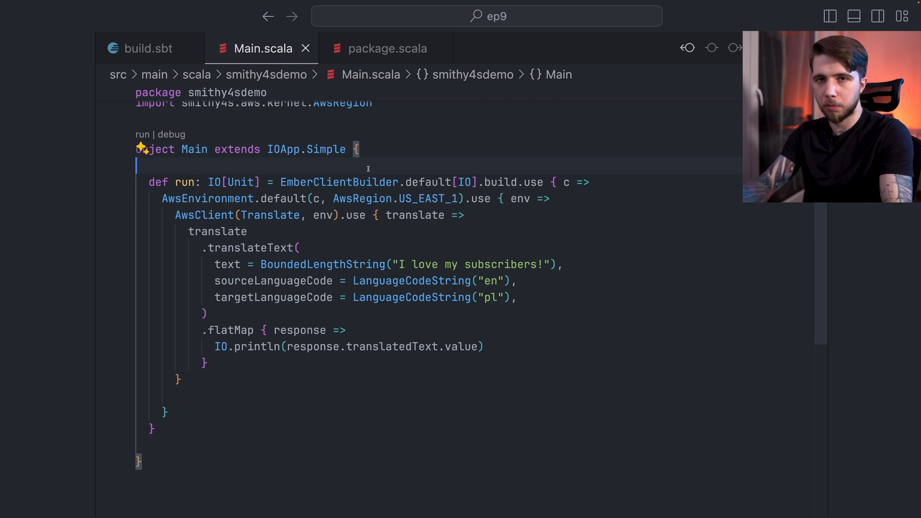
- Run sbt run and root/clean in the terminal, then close the deleted package.scala tab
left_click(148, 48)
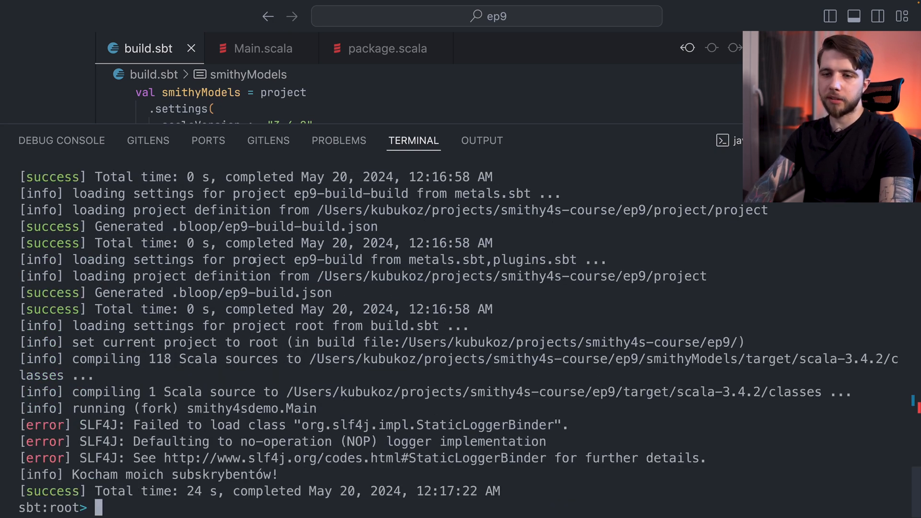
type("root/clean")
type("run")
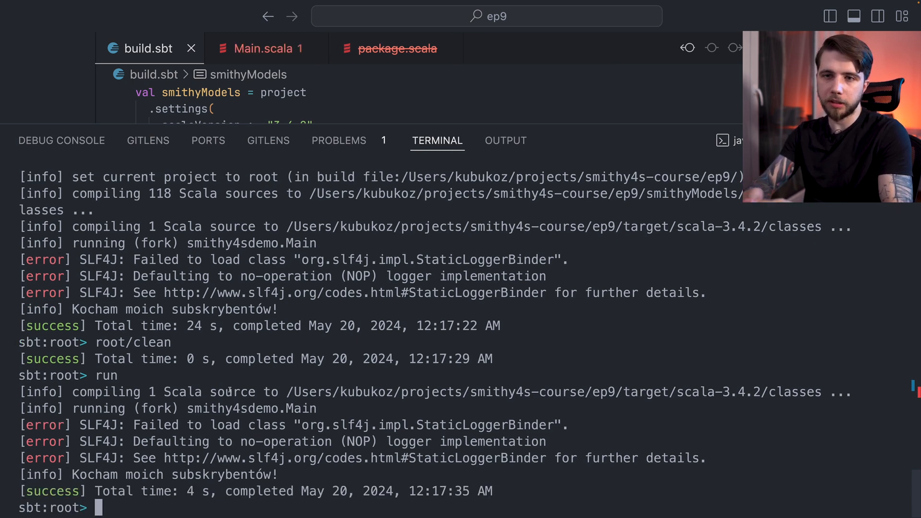
left_click(260, 48)
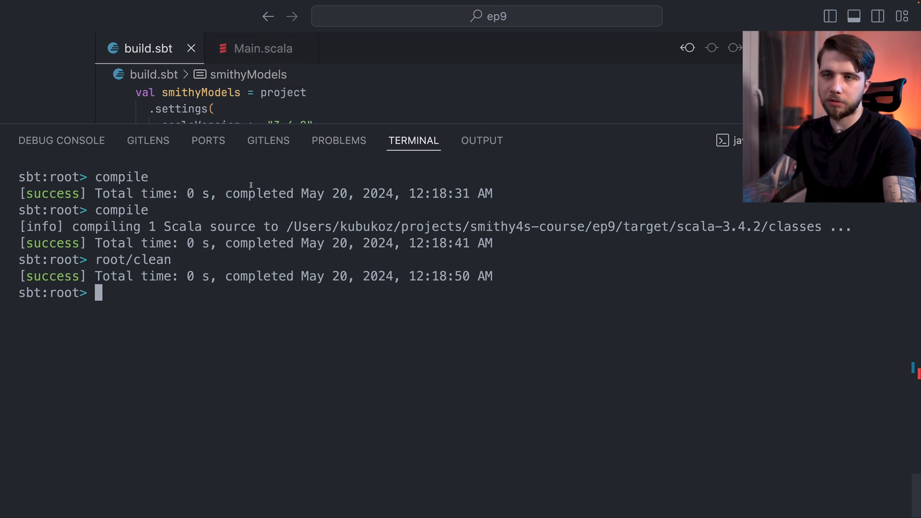
- Run compile in the sbt shell, then return to the build.sbt editor
type("compile")
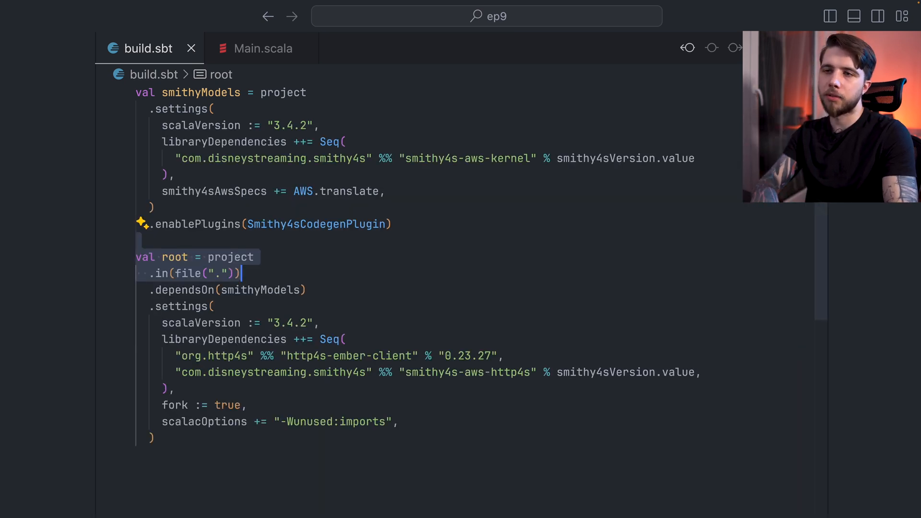
left_click(153, 208)
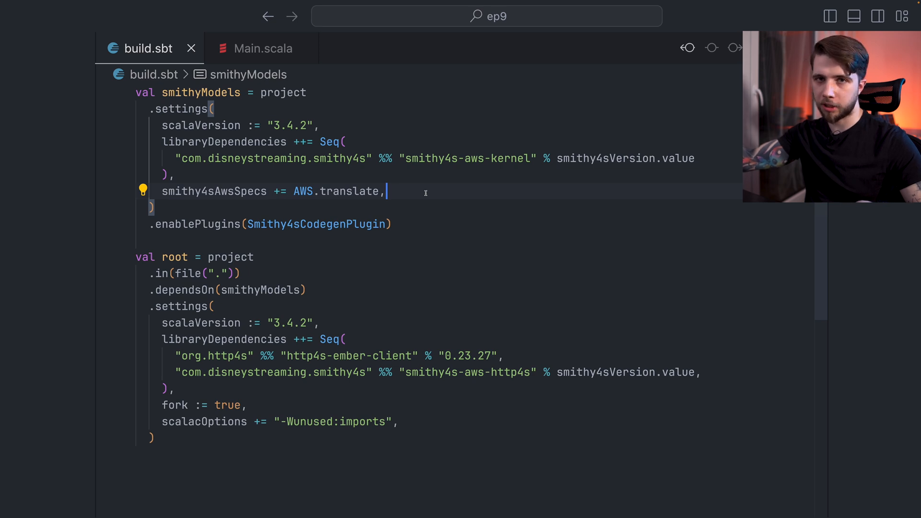
left_click(262, 48)
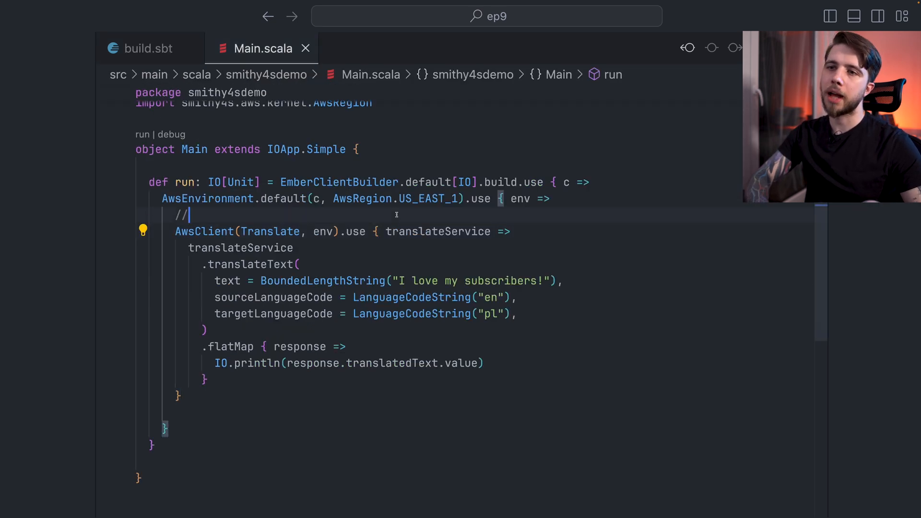
double_click(251, 264)
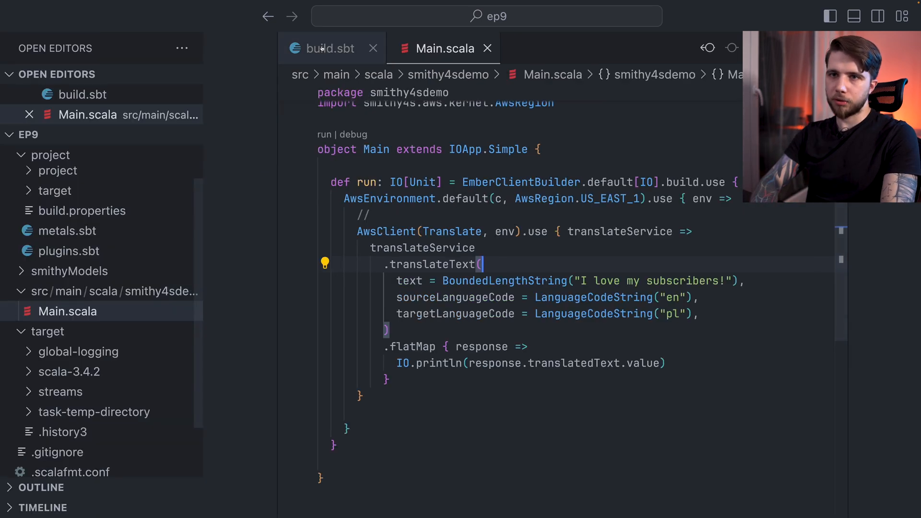
left_click(329, 48)
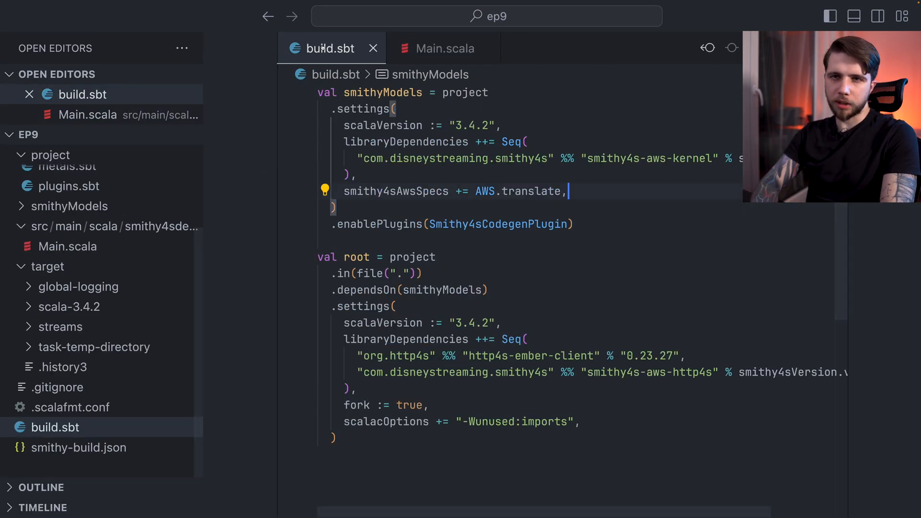
left_click(829, 16)
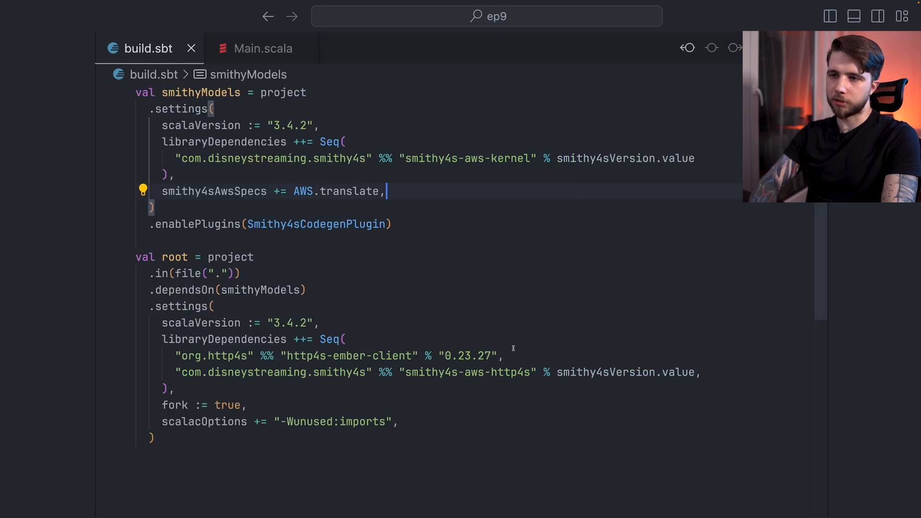
double_click(350, 191)
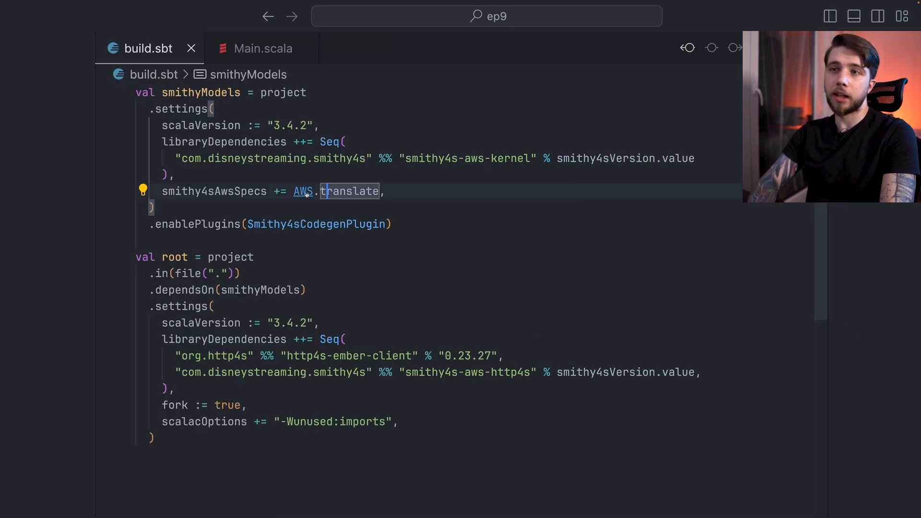
mouse_move(350, 191)
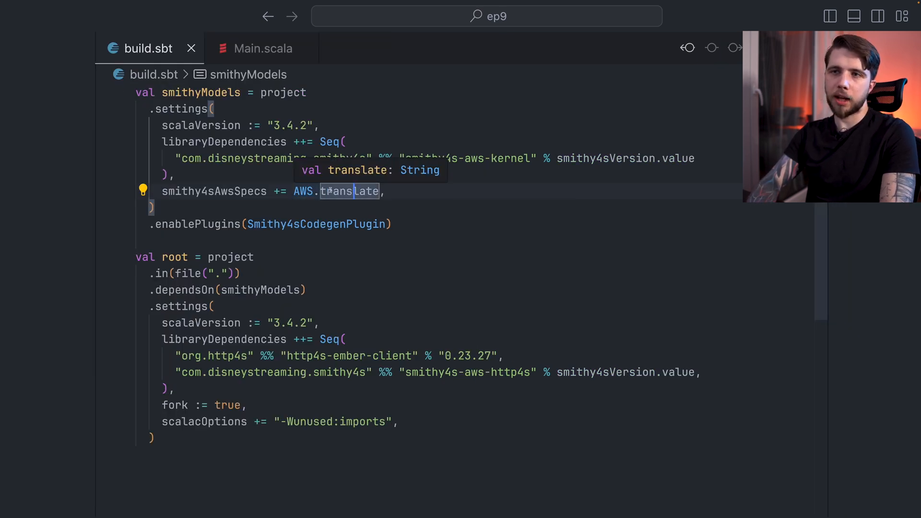
- Create smithyModels/src/main/smithy/extras.smithy starting with $version: "2"
left_click(830, 16)
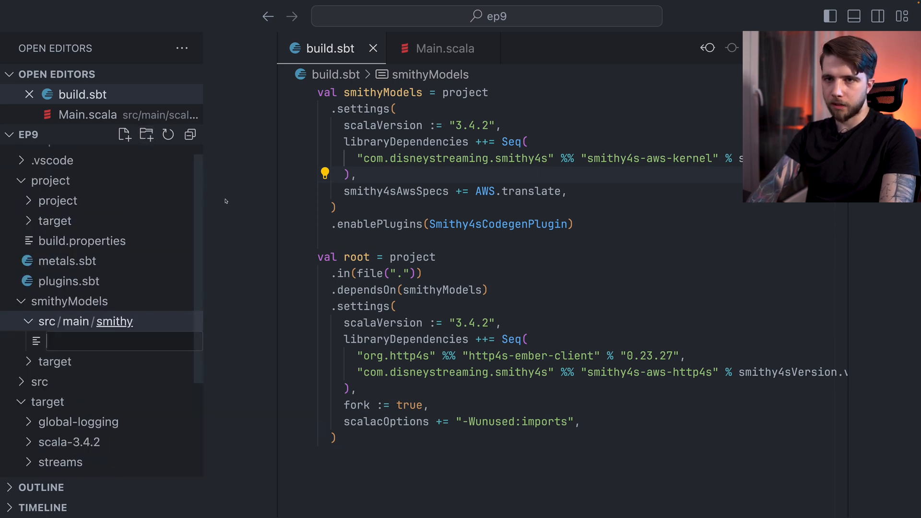
type("extras.smit")
type("$")
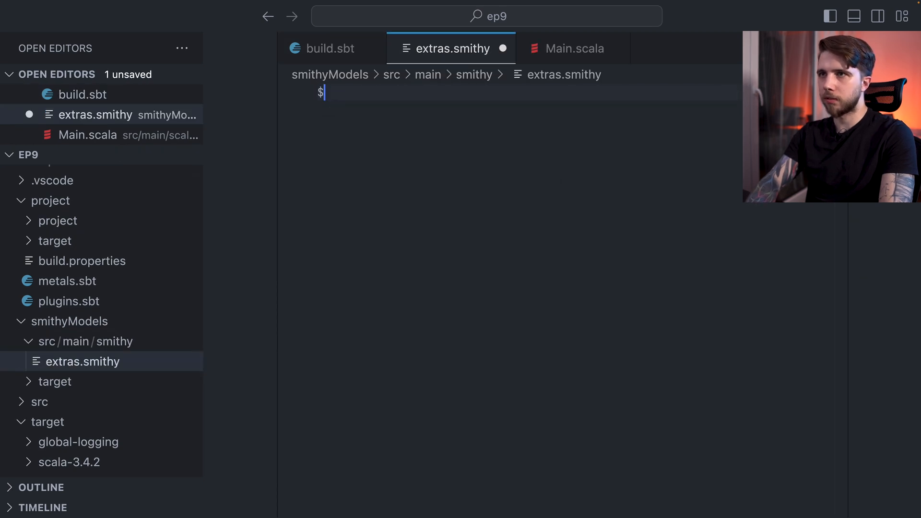
type("version: \"2\"")
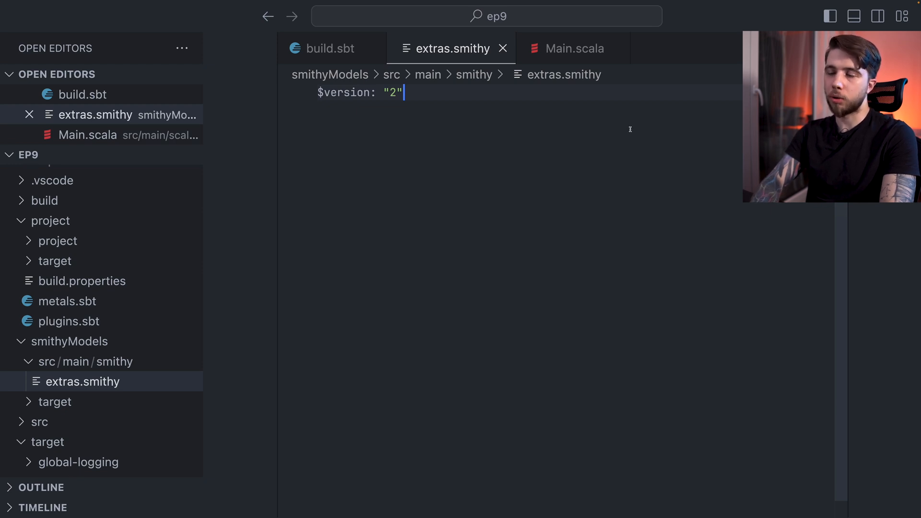
- Search the generated Translate.scala for TranslateText to locate its operation schema
left_click(566, 48)
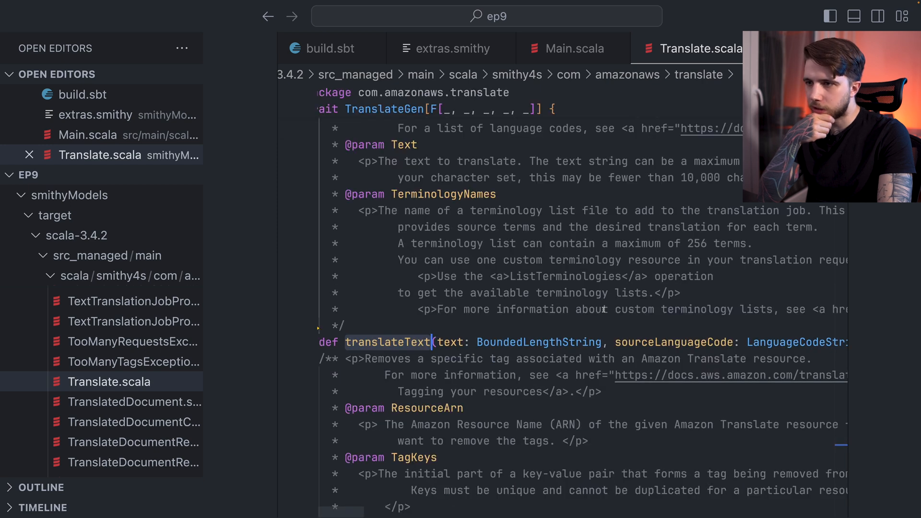
type("TranslateText")
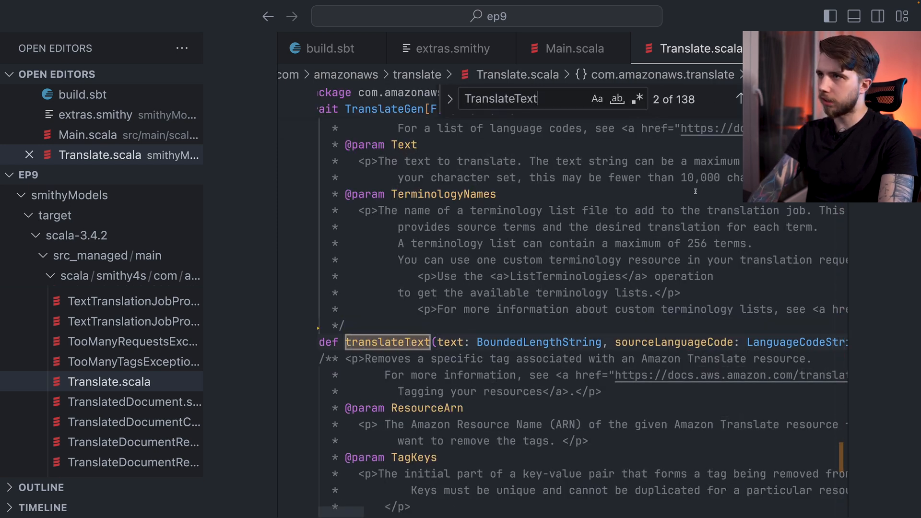
left_click(597, 99)
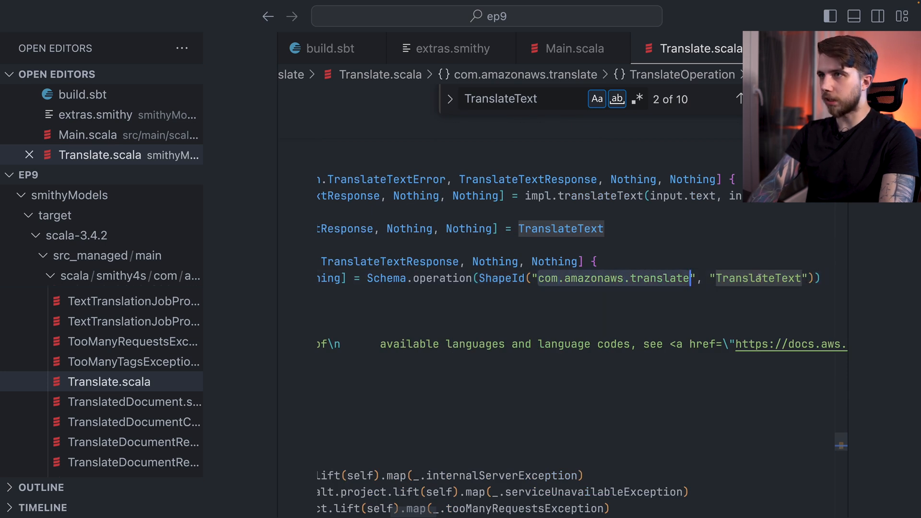
left_click(450, 48)
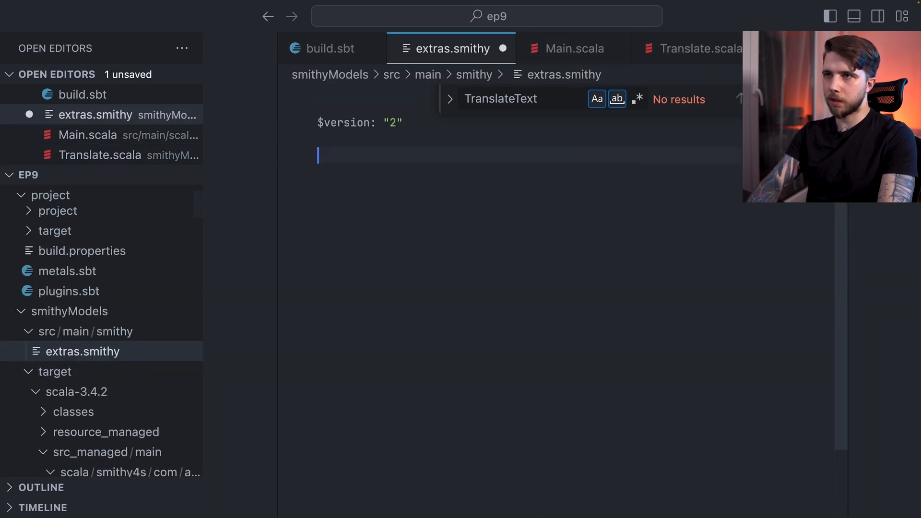
type("apply com.amazonaws.translate#TranslateText @only")
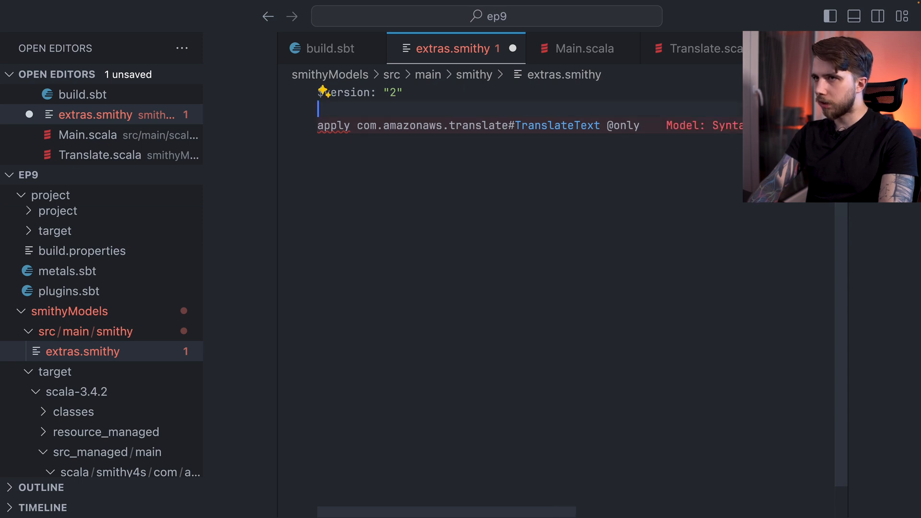
type("smithy4s.meta#")
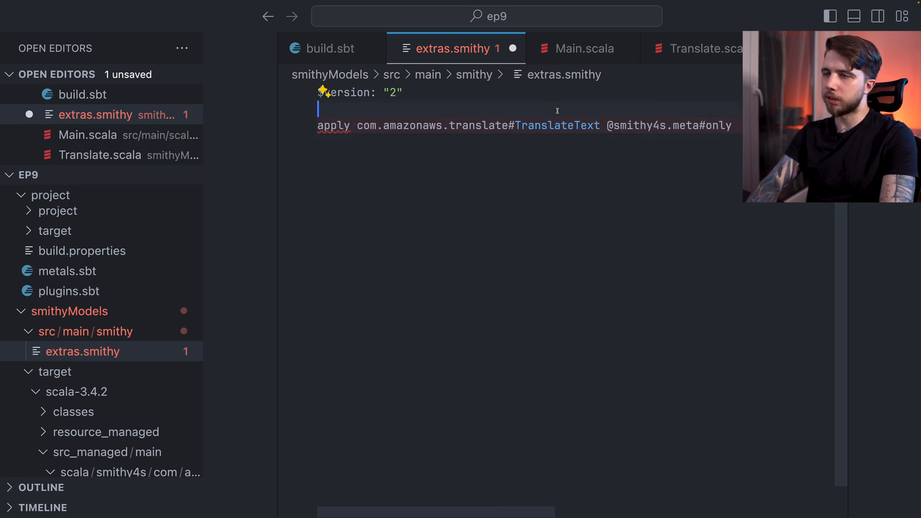
type("namespace: com.amazonaws.translate")
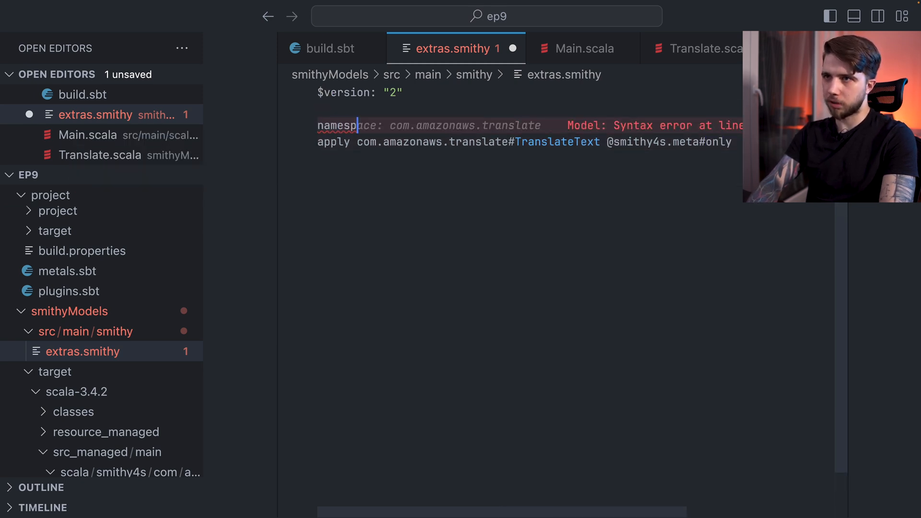
type("extras")
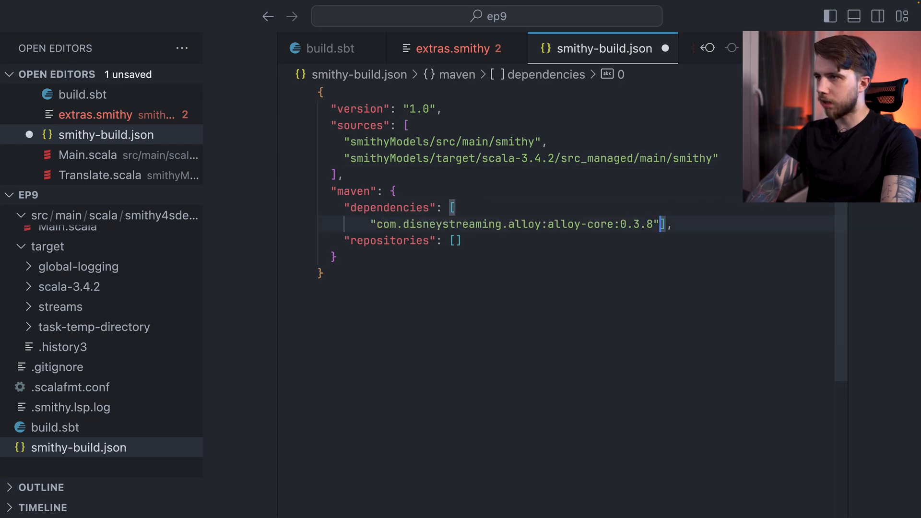
- Add com.disneystreaming.smithy4s:smithy4s-protocol:0.18.19 to smithy-build.json dependencies
type("\"com.disneystreaming.smithy4s:smithy4s-protocol:0.18.19\"")
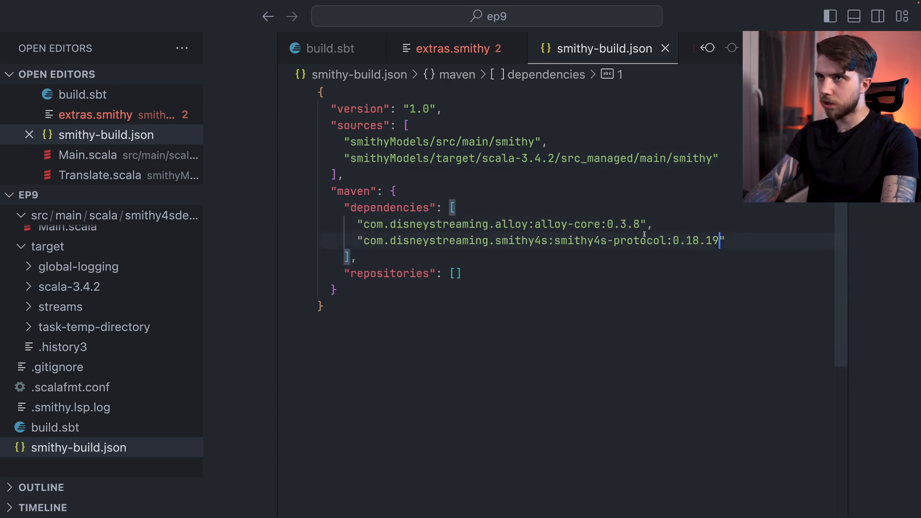
left_click(451, 48)
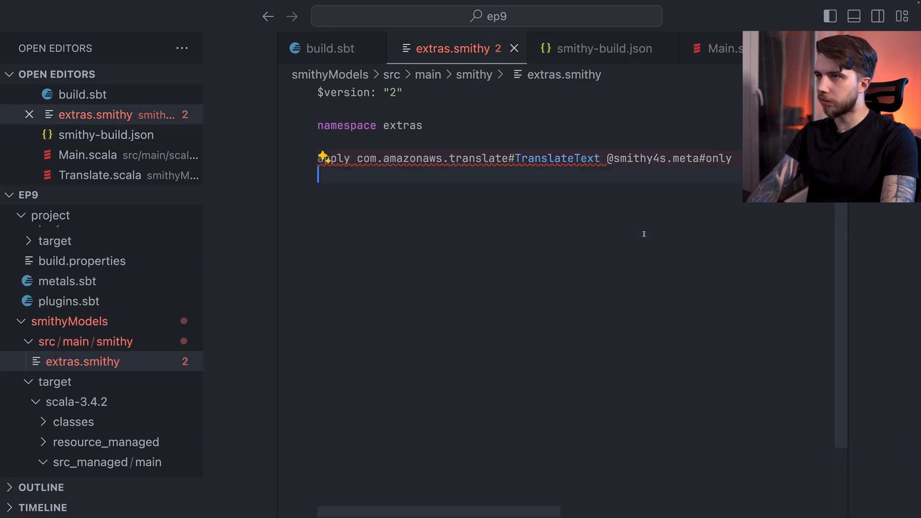
left_click(602, 48)
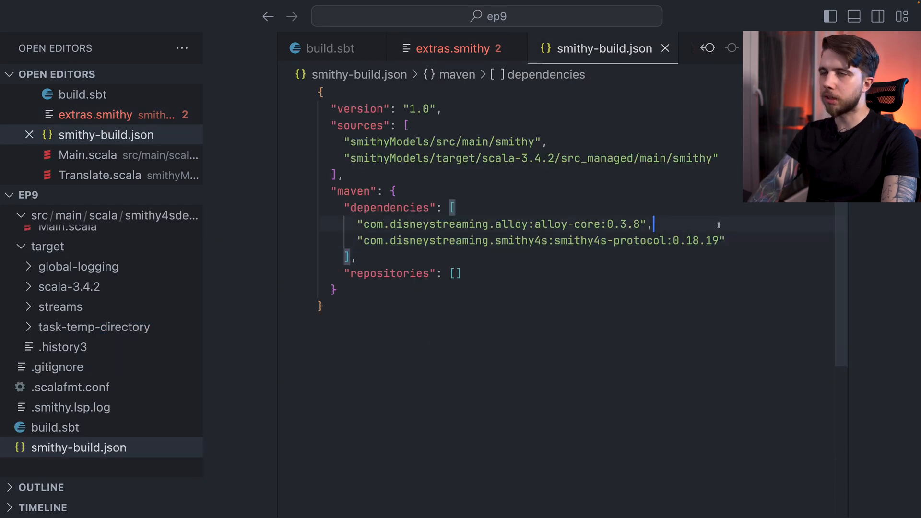
- Clear .bloop and fg back into sbt, checking the unknown-shape error on the apply line
left_click(452, 48)
type("rm -r")
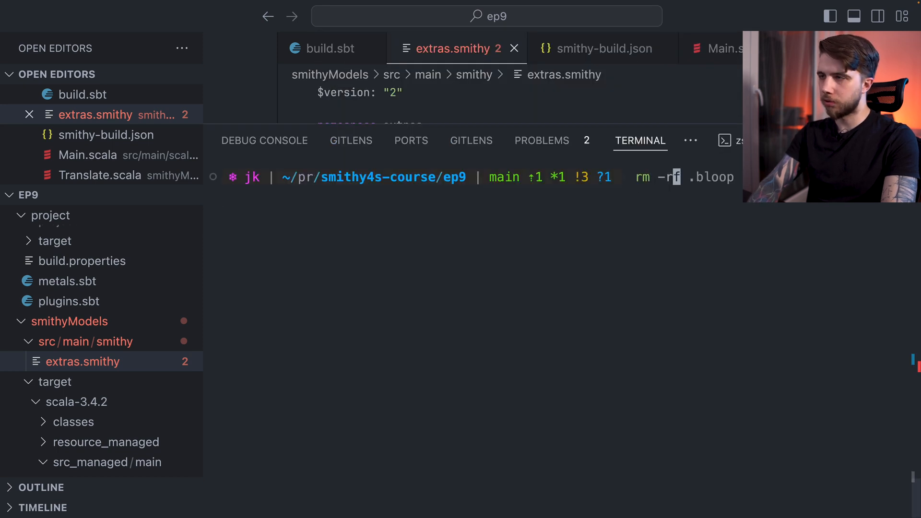
type("fg")
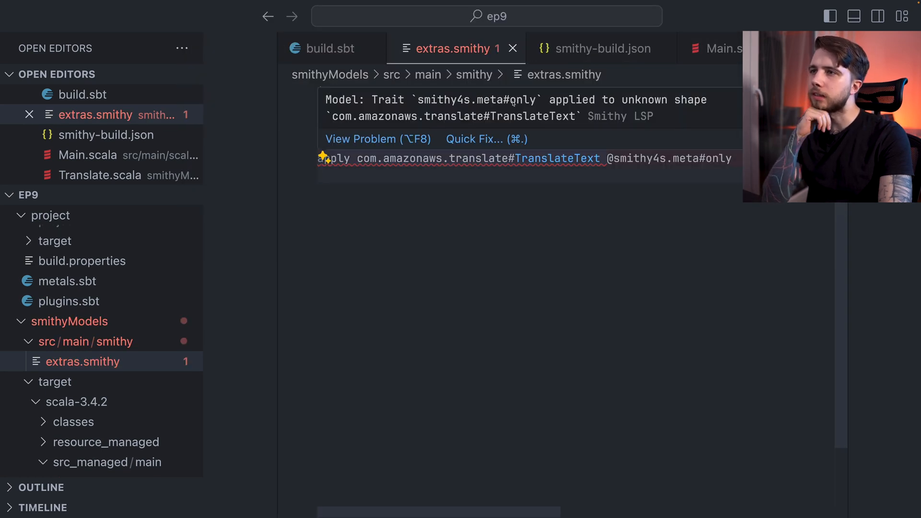
double_click(533, 116)
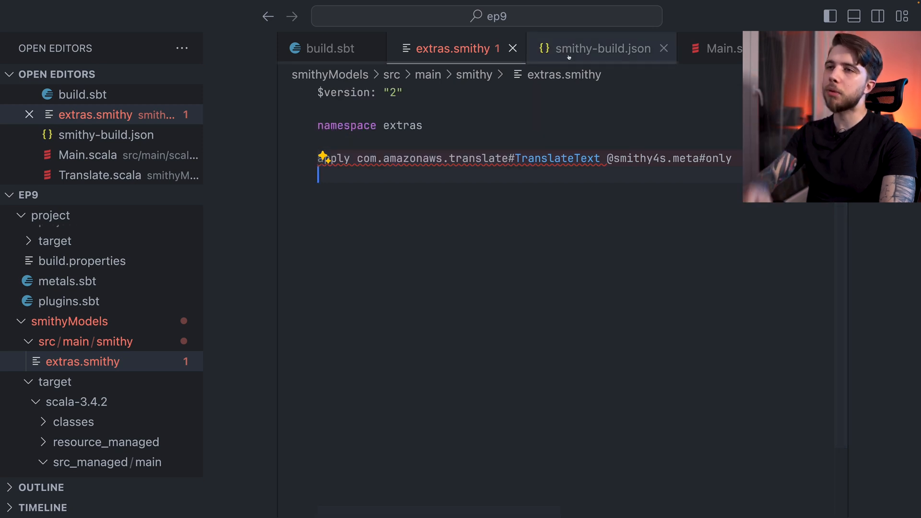
left_click(600, 48)
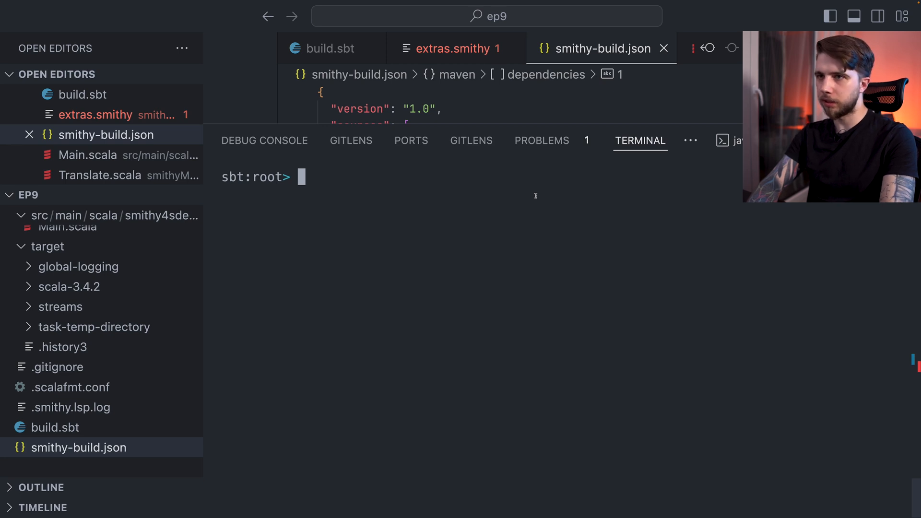
- Query smithyModels/smithy4sAwsSpecs in the sbt shell
type("smithyModels/")
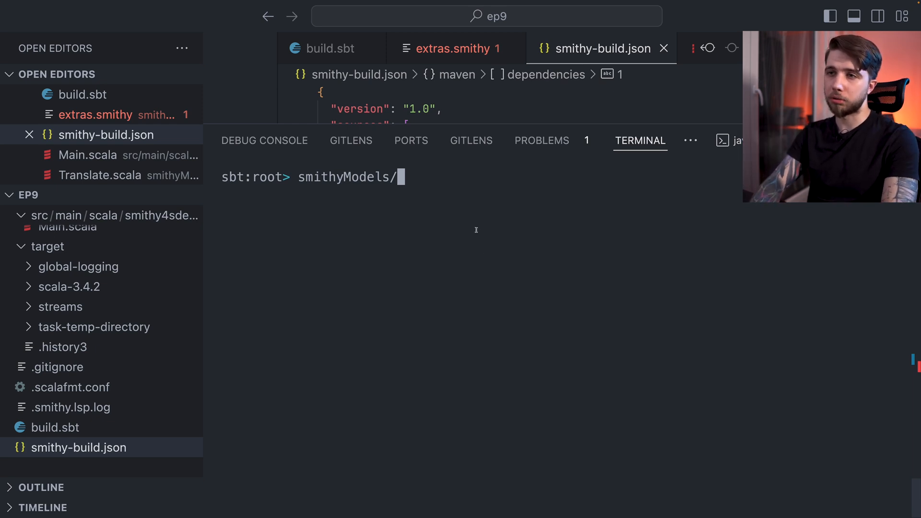
type("smithy4s")
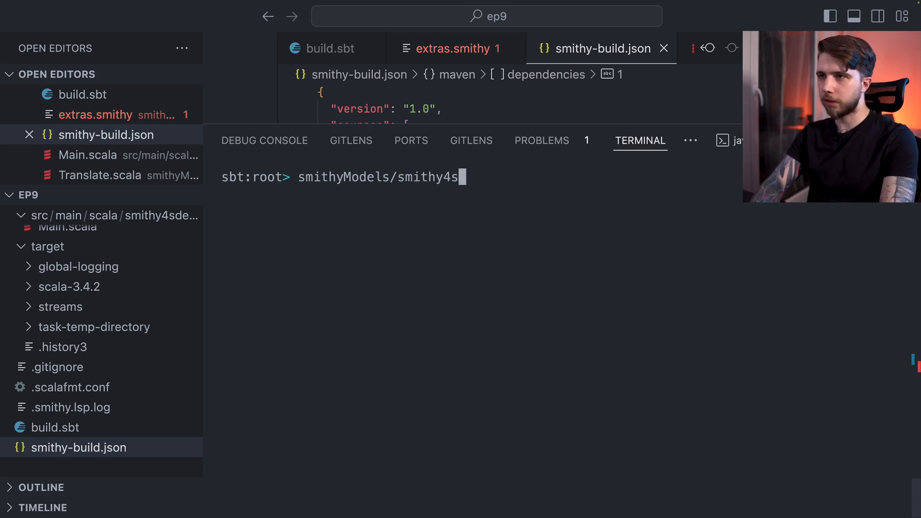
type("AwsSpec")
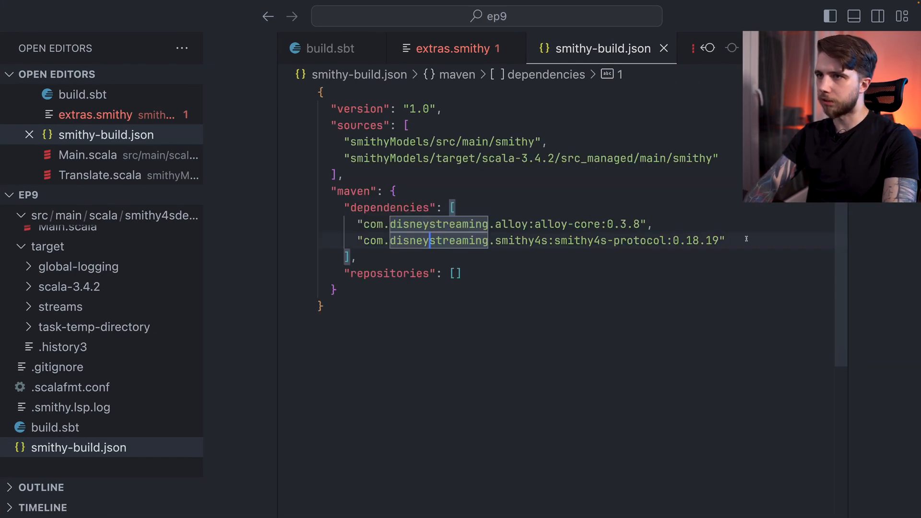
- Open translate.smithy to view the Amazon Translate service's operations list
left_click(452, 48)
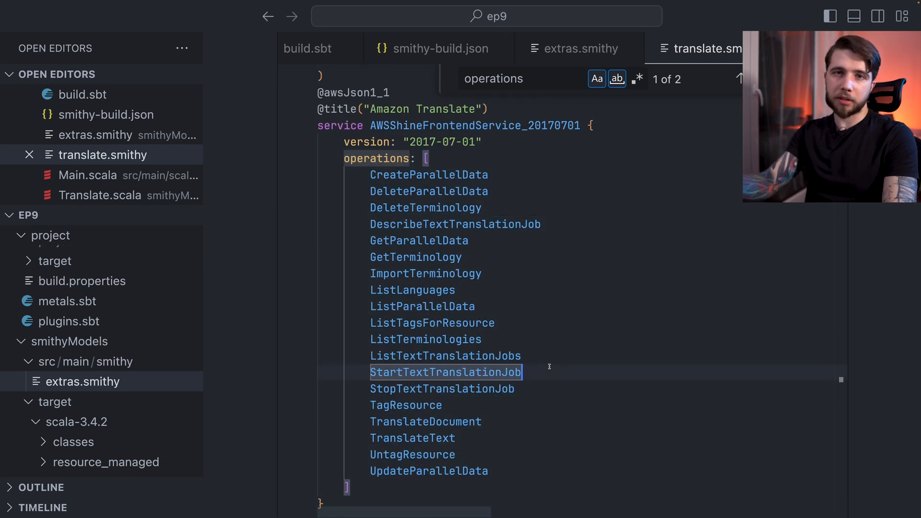
- Recompile in sbt, now building 24 Scala sources, then return to extras.smithy
left_click(579, 48)
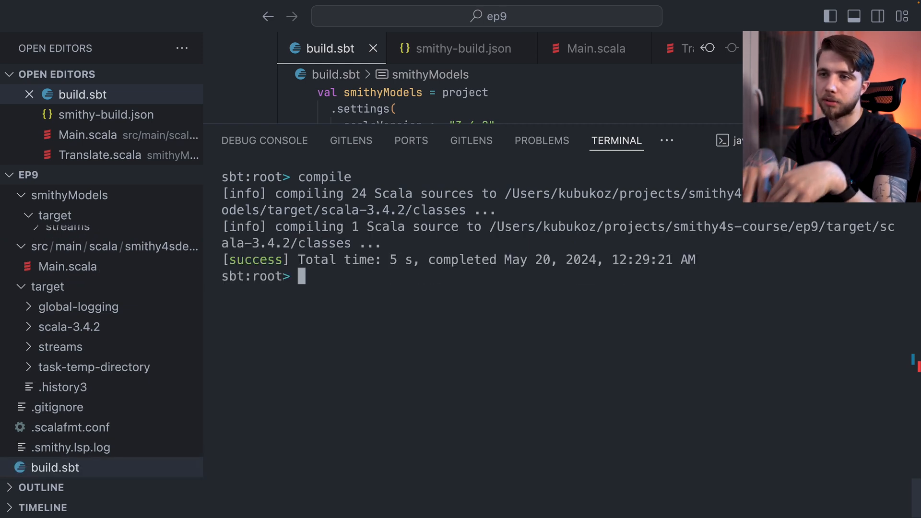
type("run")
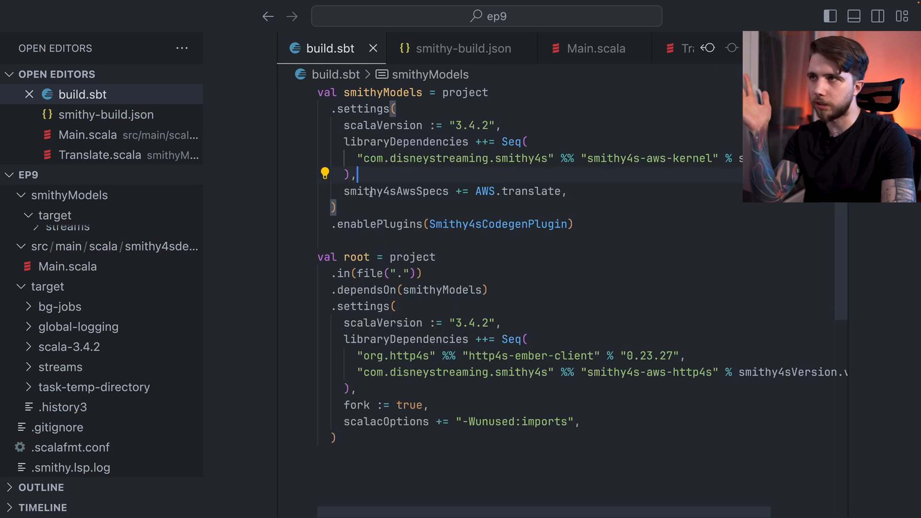
left_click(83, 362)
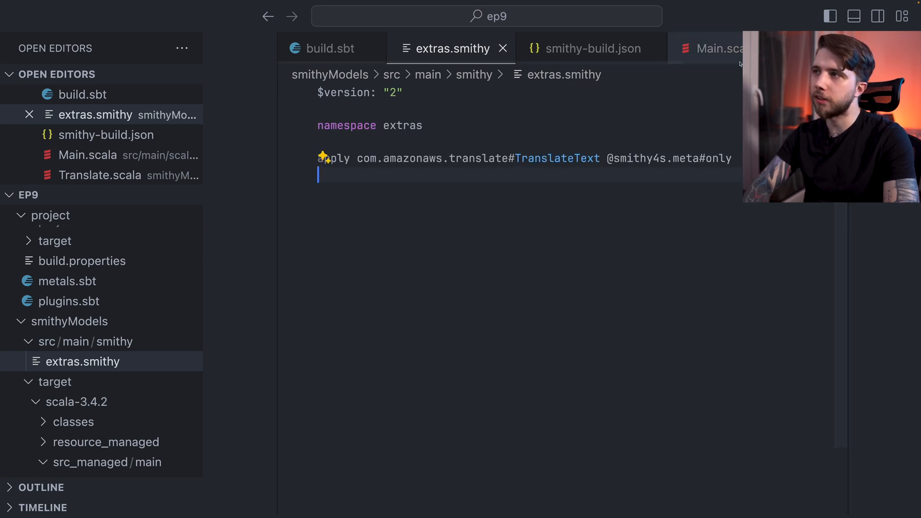
- In Main.scala, start a new Translate.Default line inside the translateService block
left_click(711, 48)
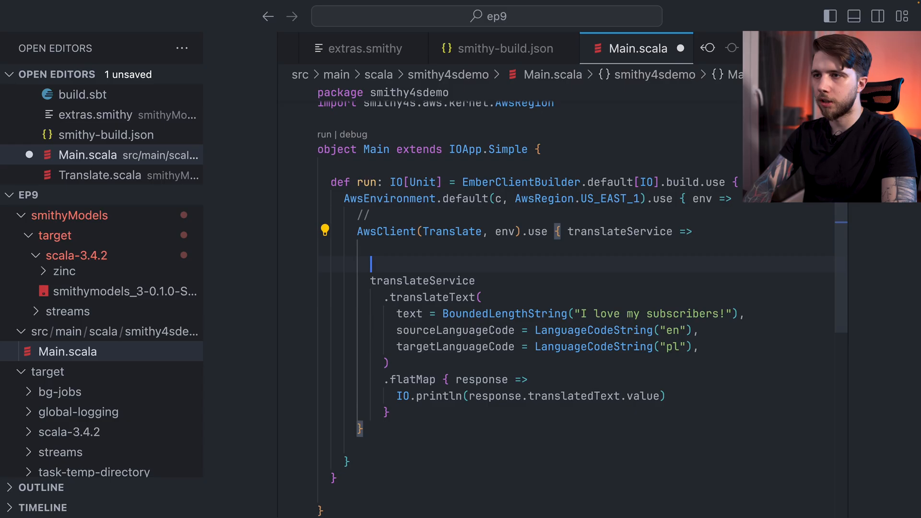
type("new Translate.Default")
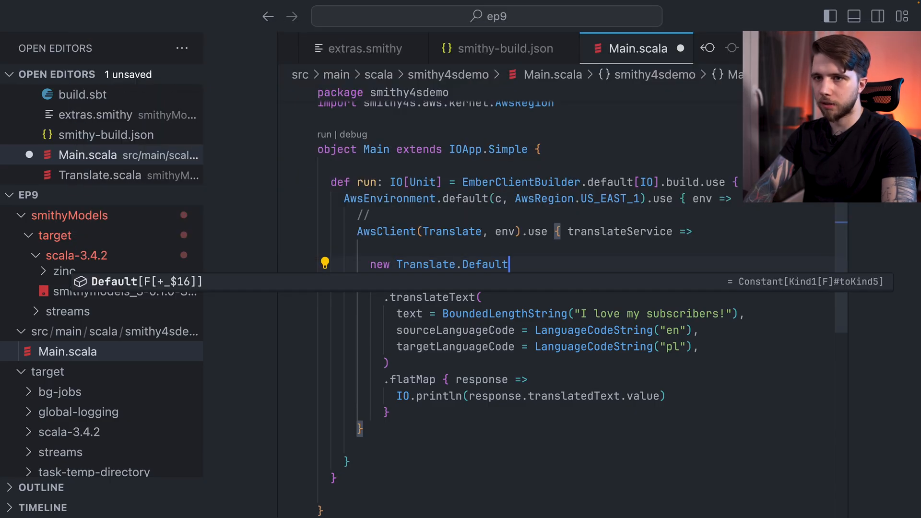